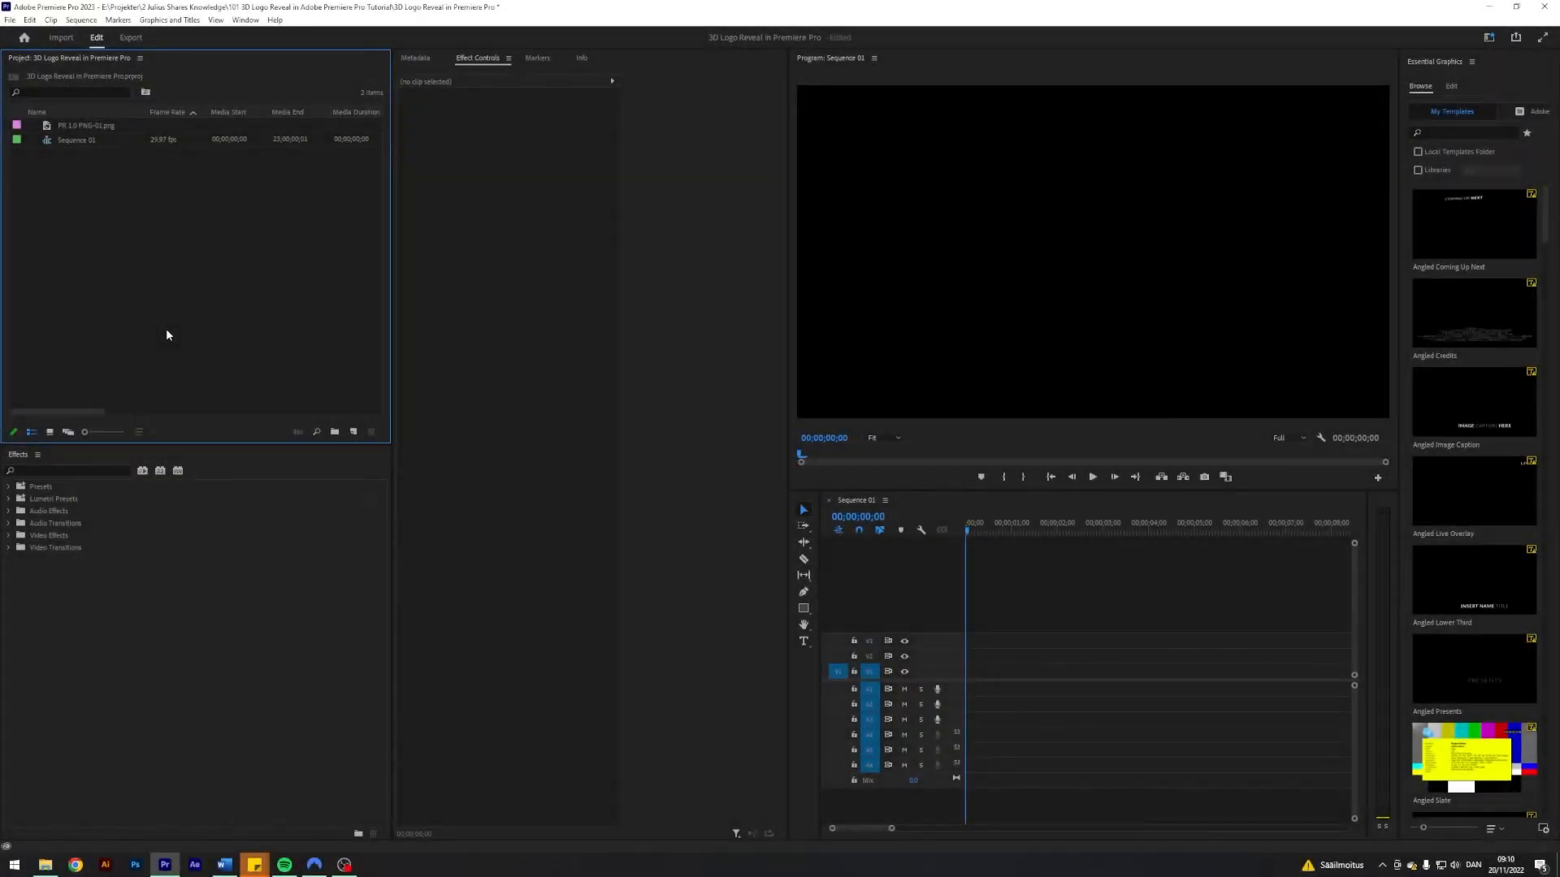
# Select Sequence 01 and preview the Pr logo image in the source monitor
pyautogui.click(76, 139)
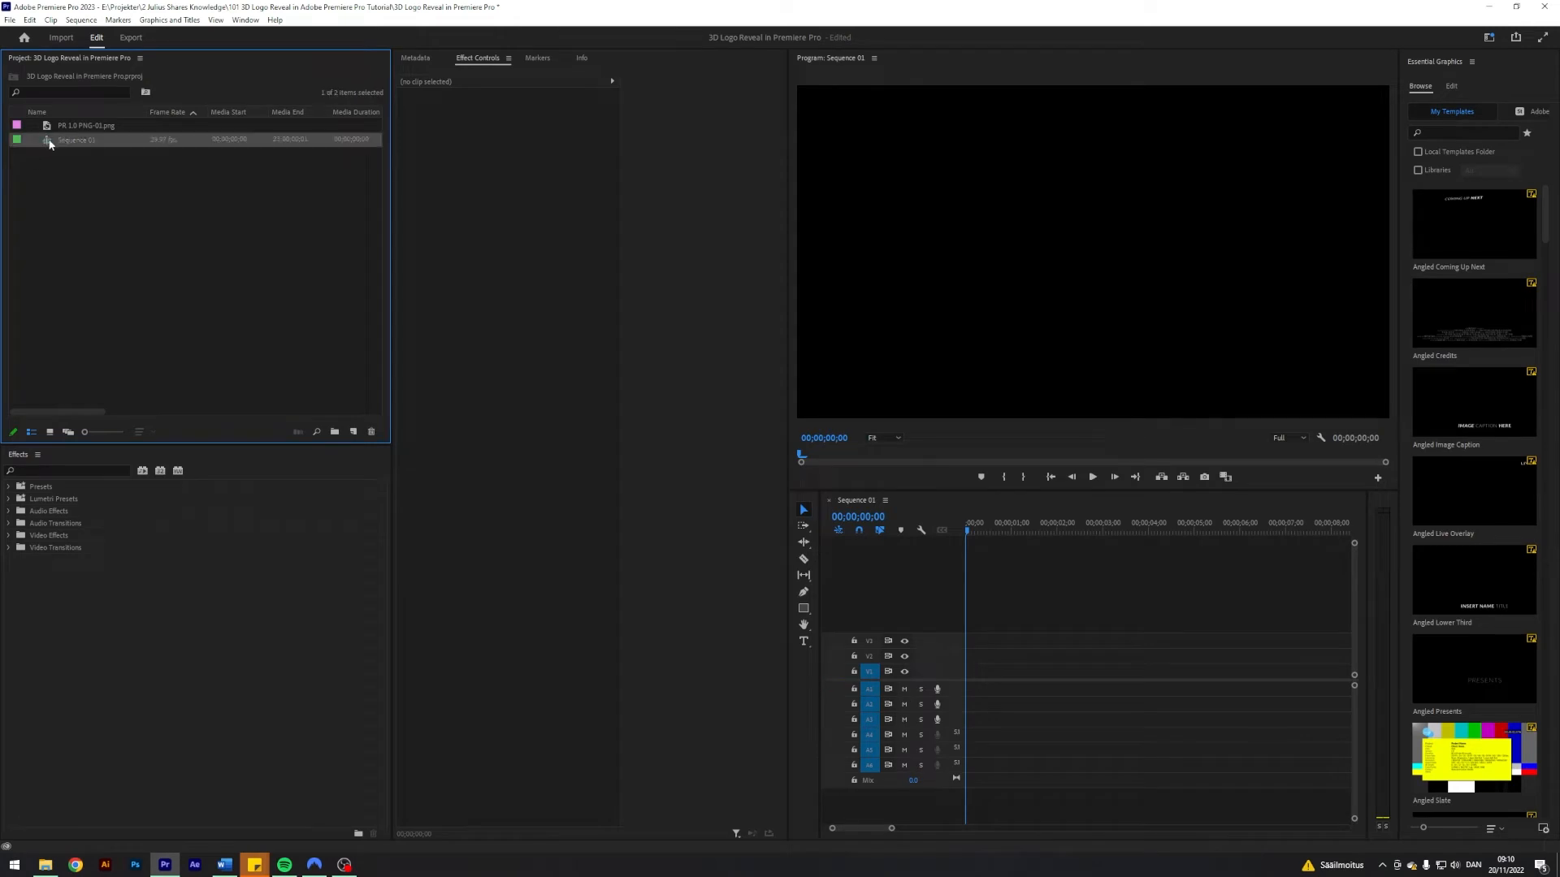
pyautogui.doubleClick(85, 125)
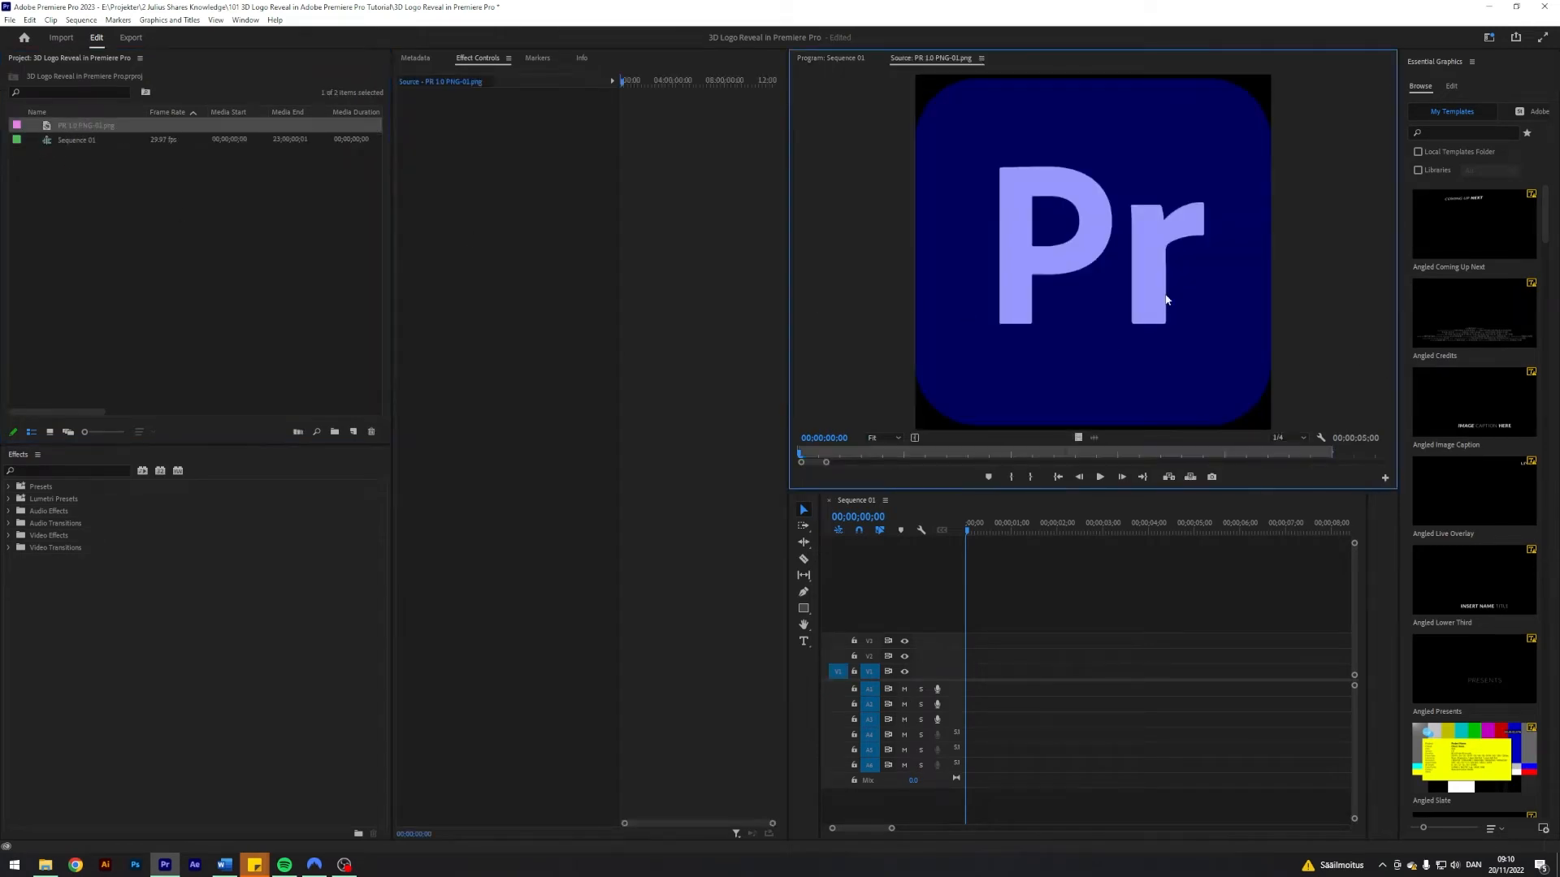
pyautogui.moveTo(1091, 274)
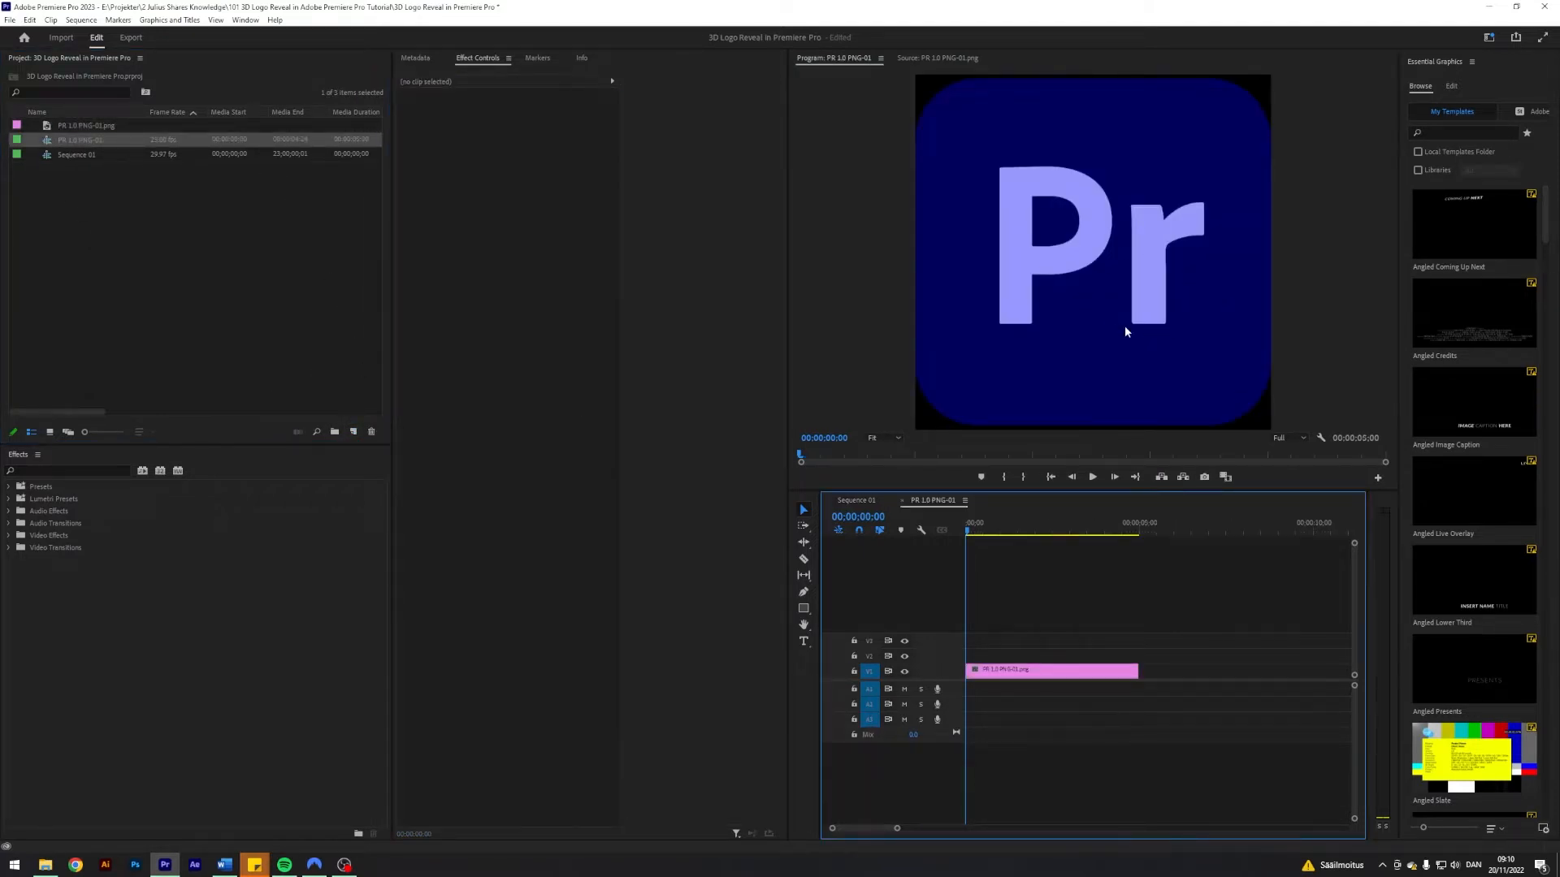
# Enlarge the logo sequence's vertical frame size in Sequence Settings
pyautogui.click(48, 139)
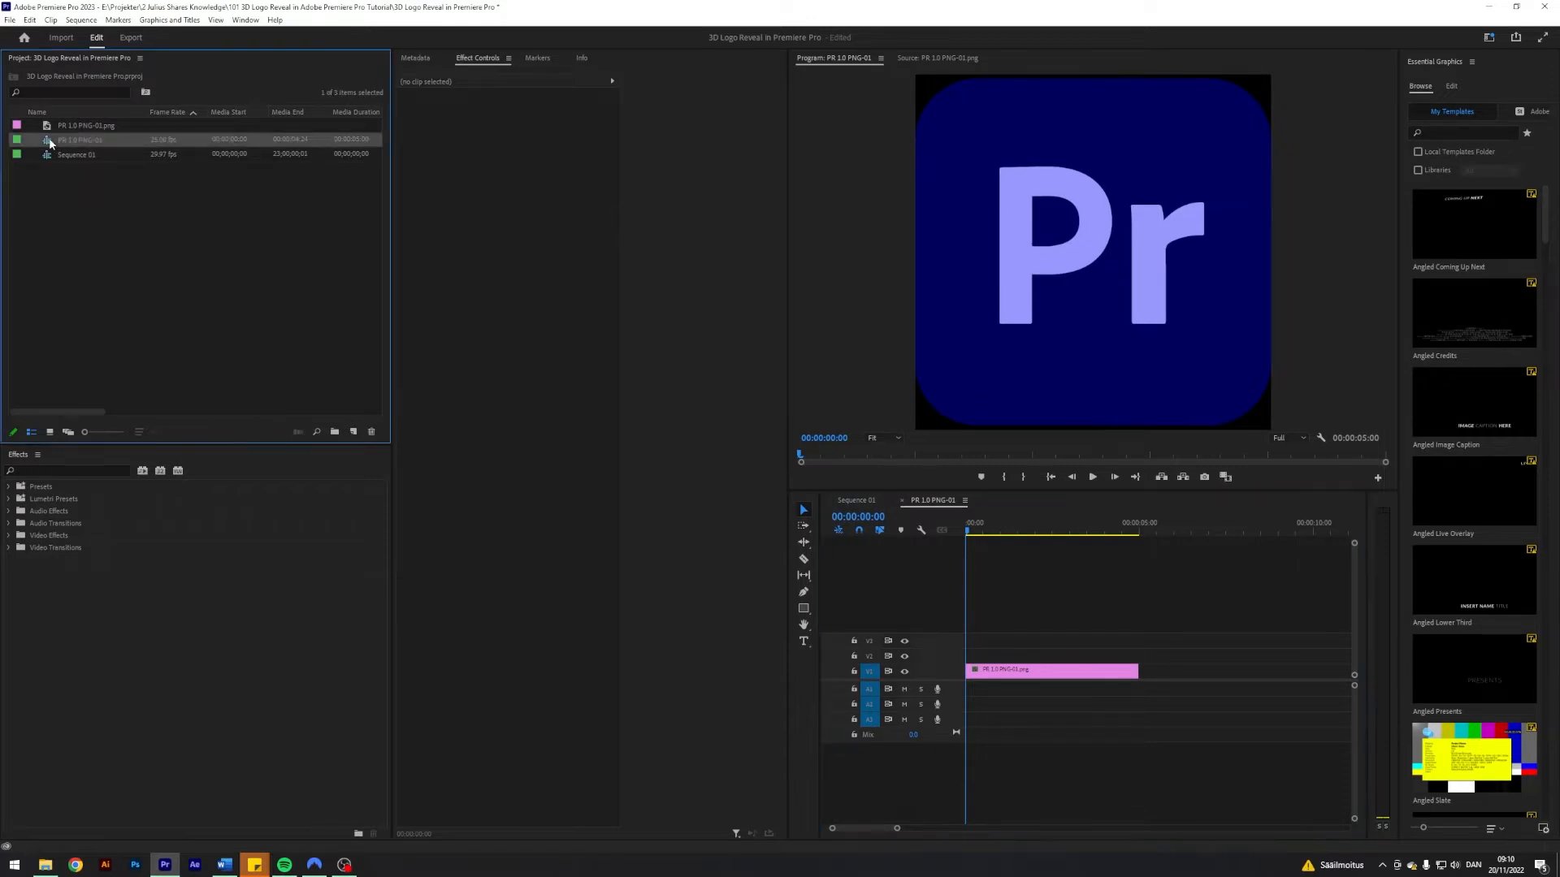
pyautogui.rightClick(76, 154)
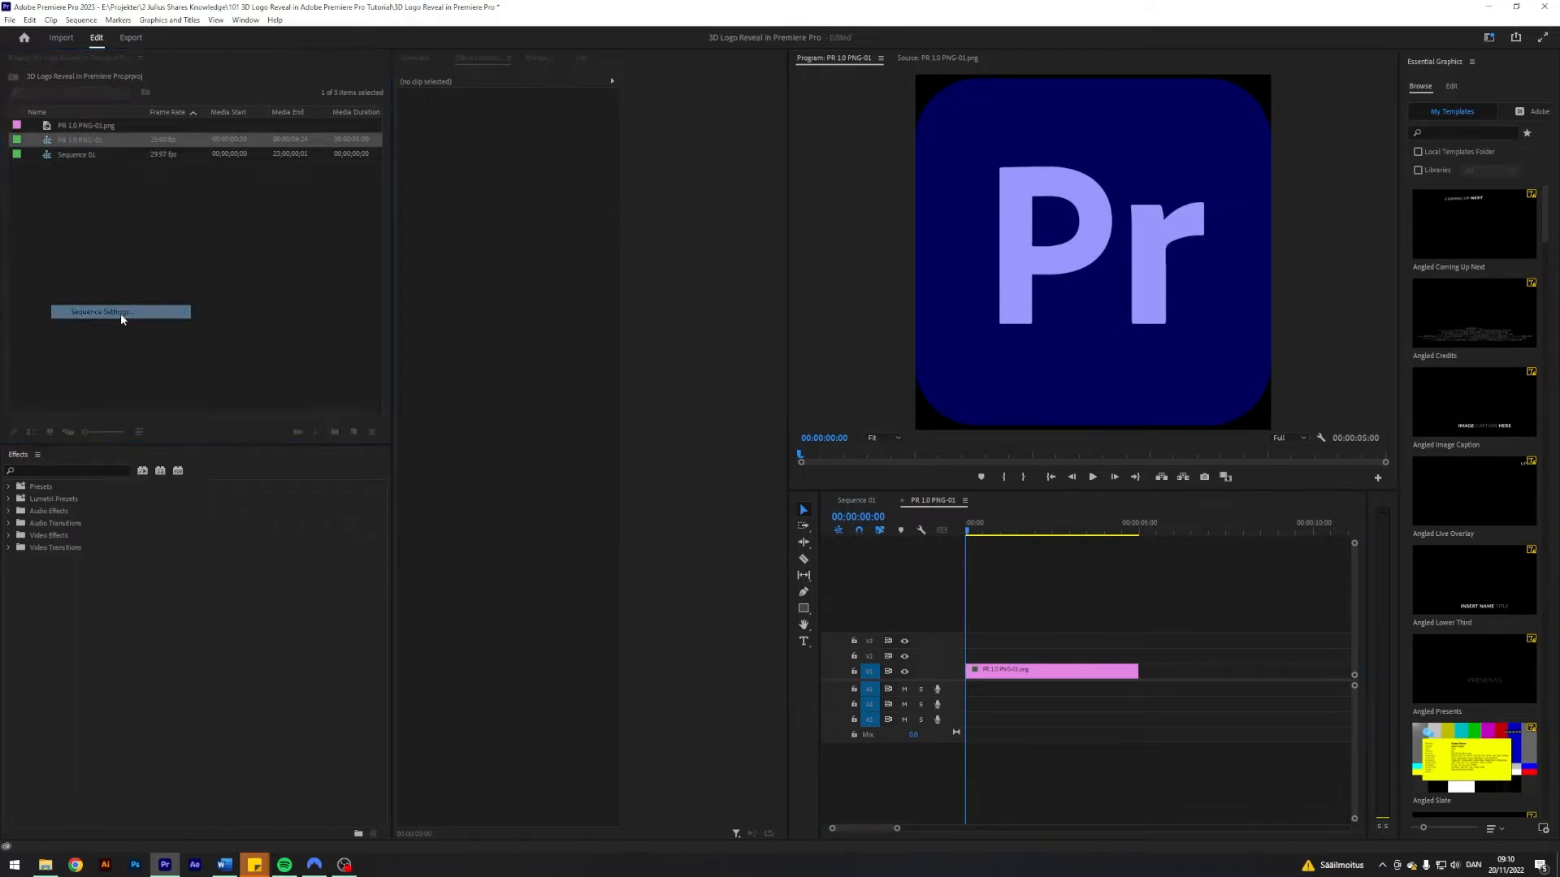
pyautogui.click(98, 311)
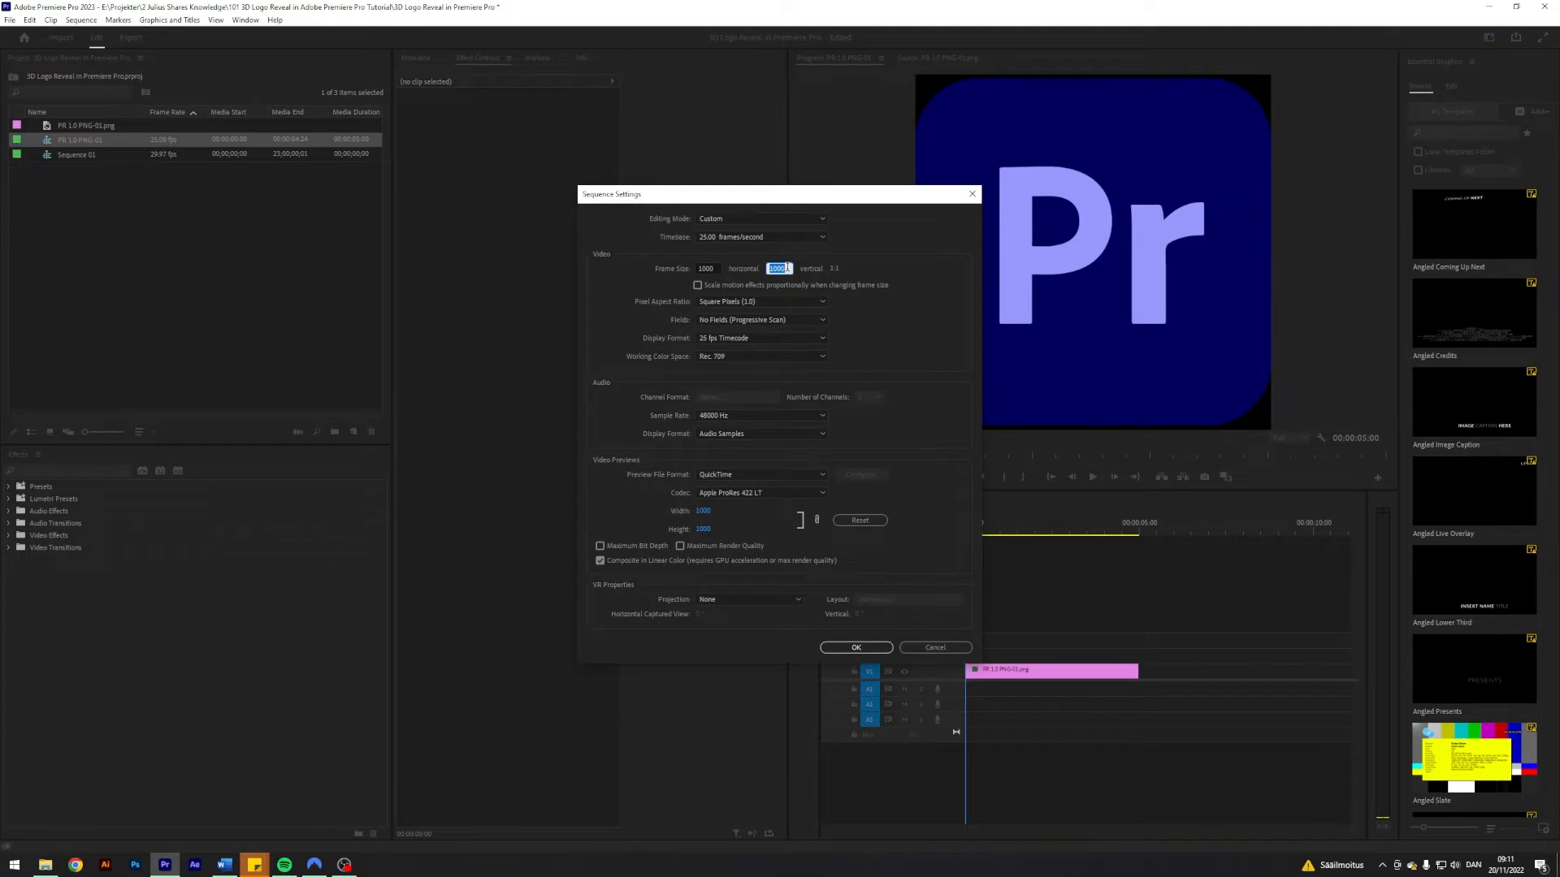
pyautogui.click(855, 647)
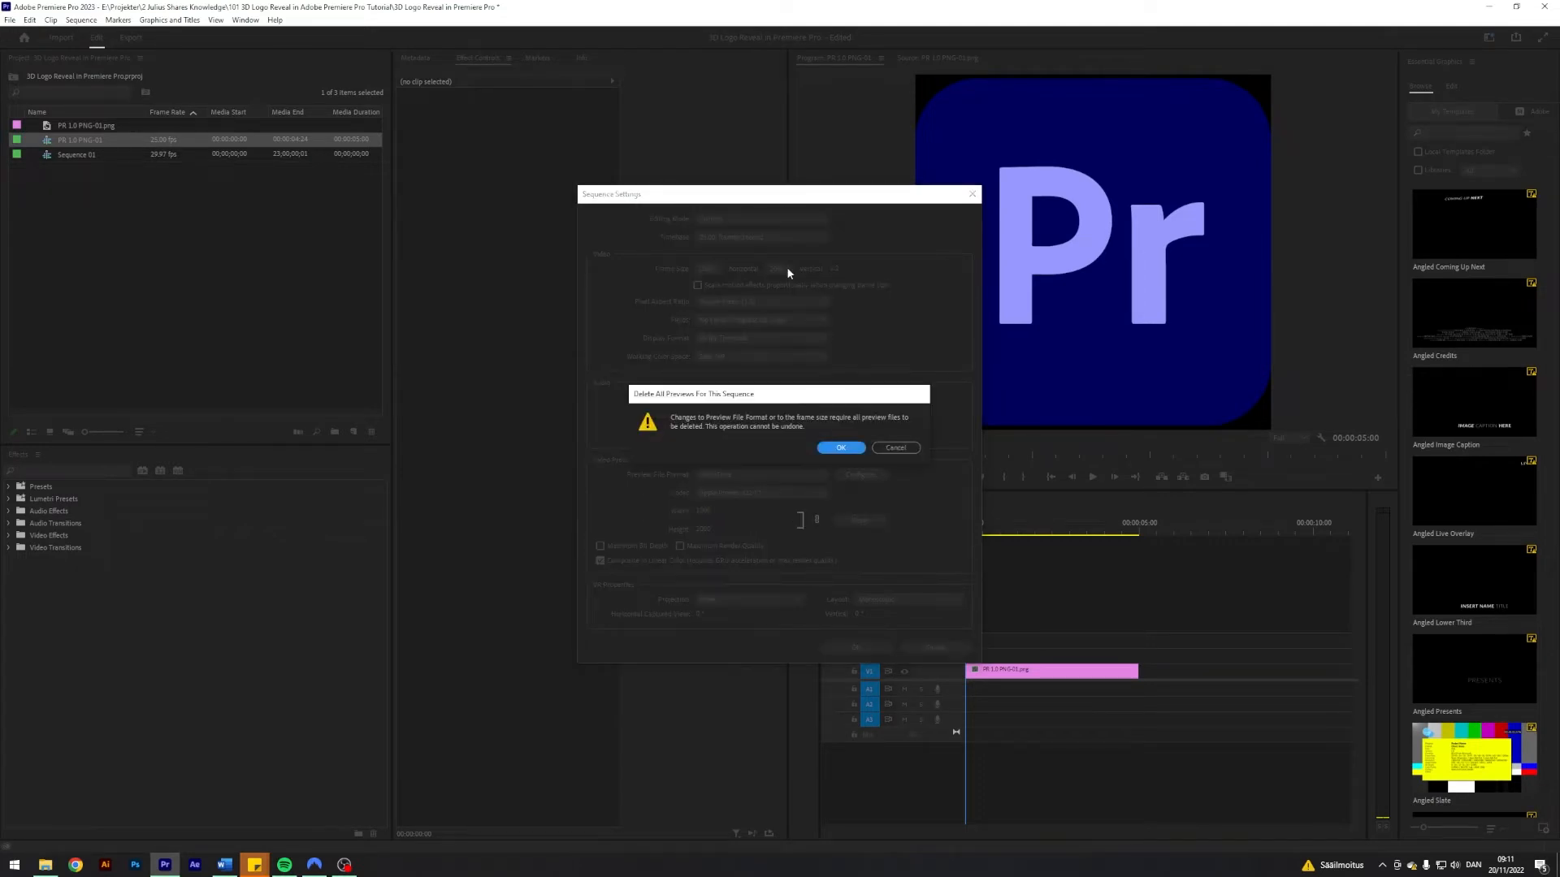
# Accept deleting previews, reposition the logo, and apply Vertical Flip and Crop to the copy
pyautogui.click(840, 448)
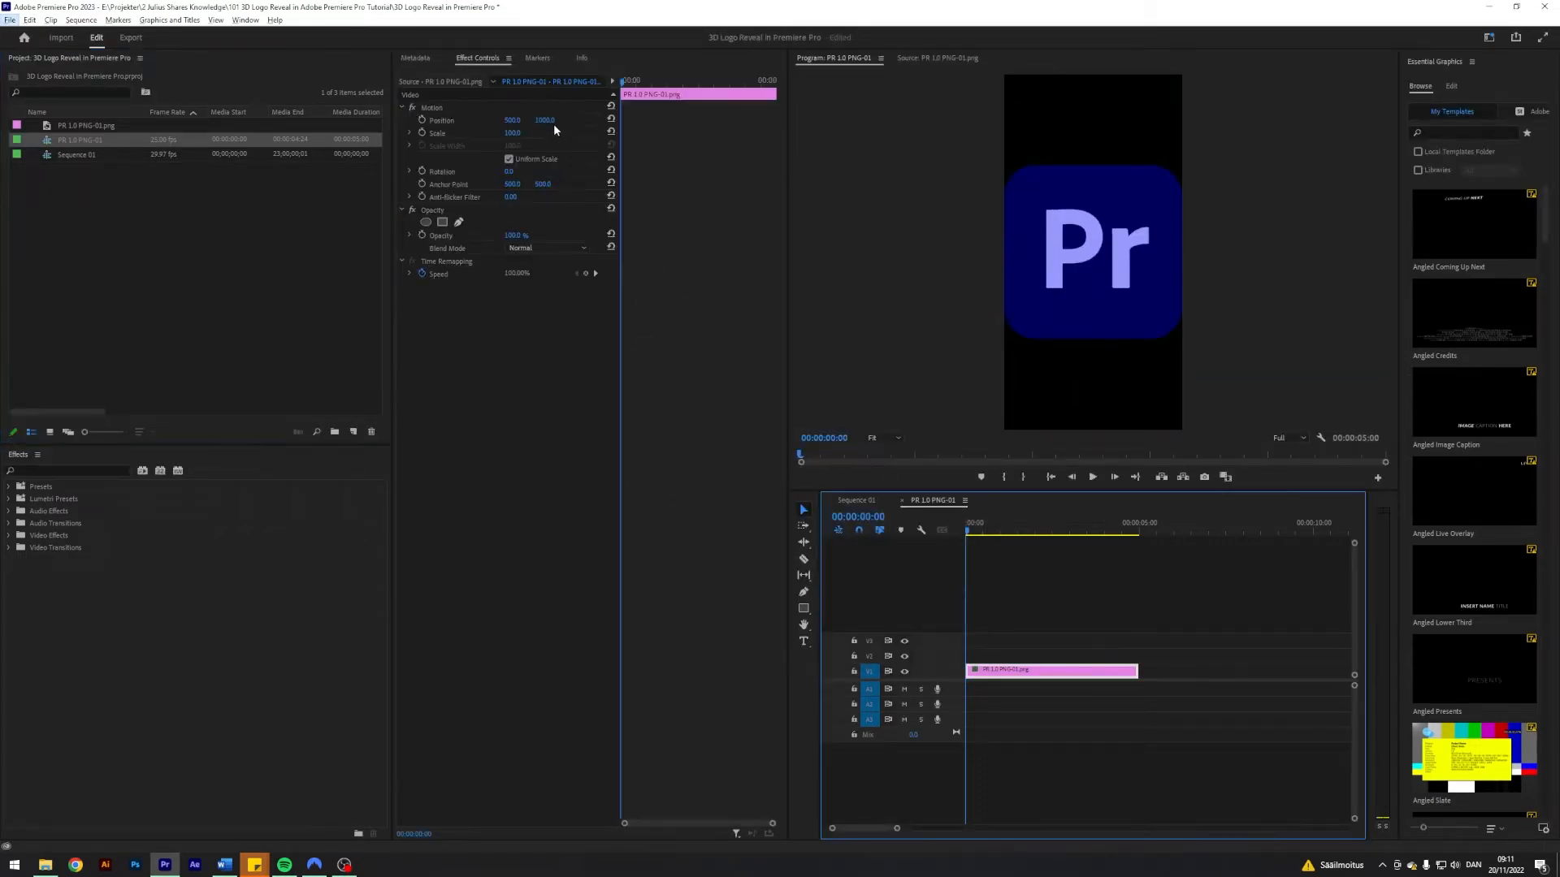
pyautogui.click(545, 120)
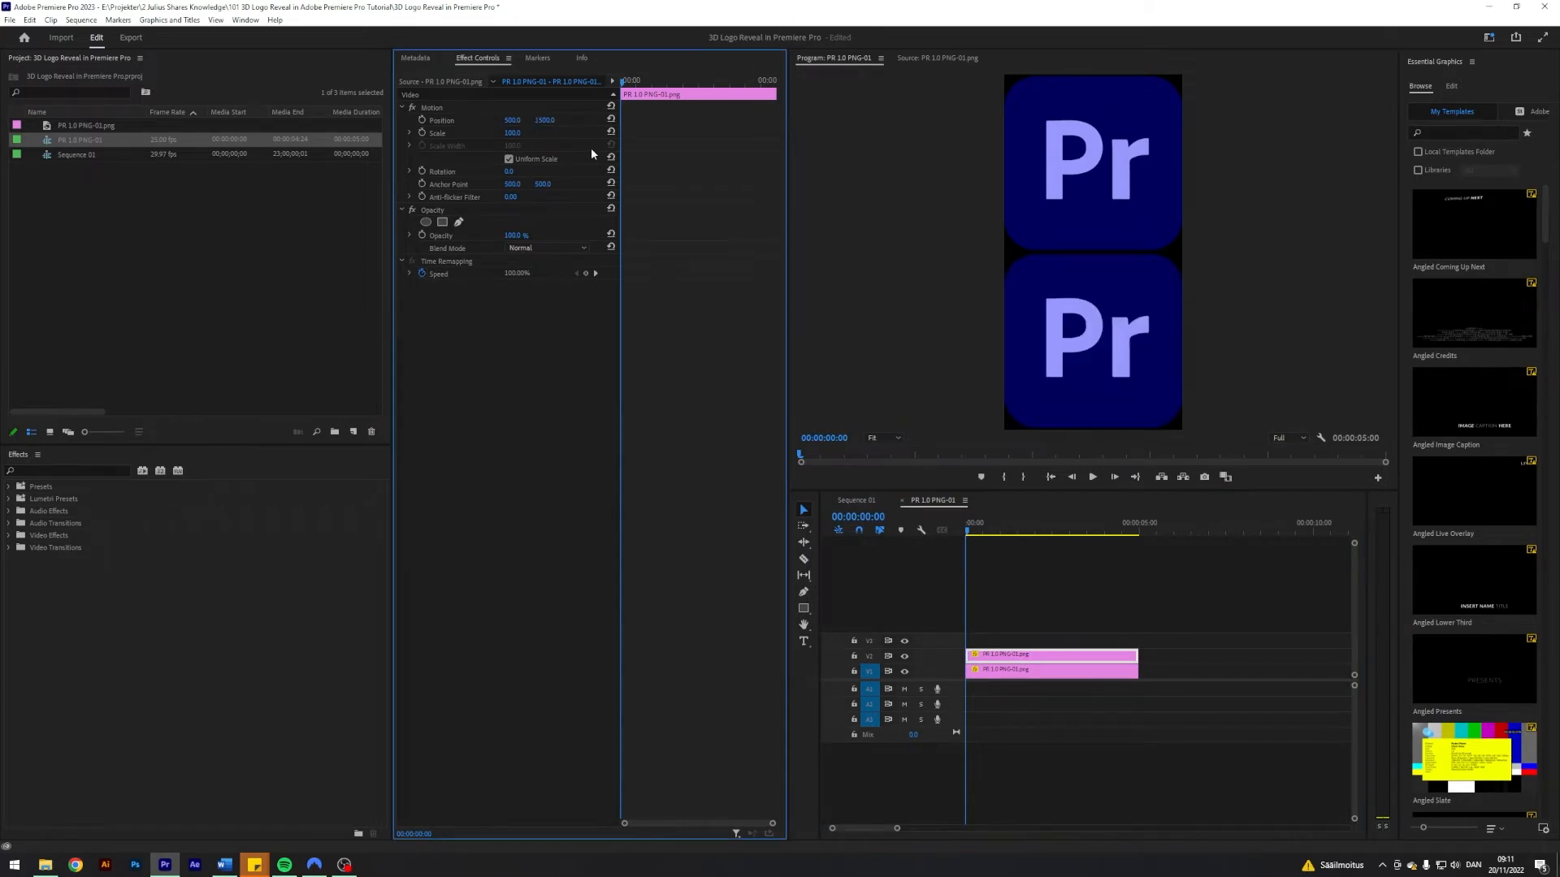
pyautogui.write('vertical')
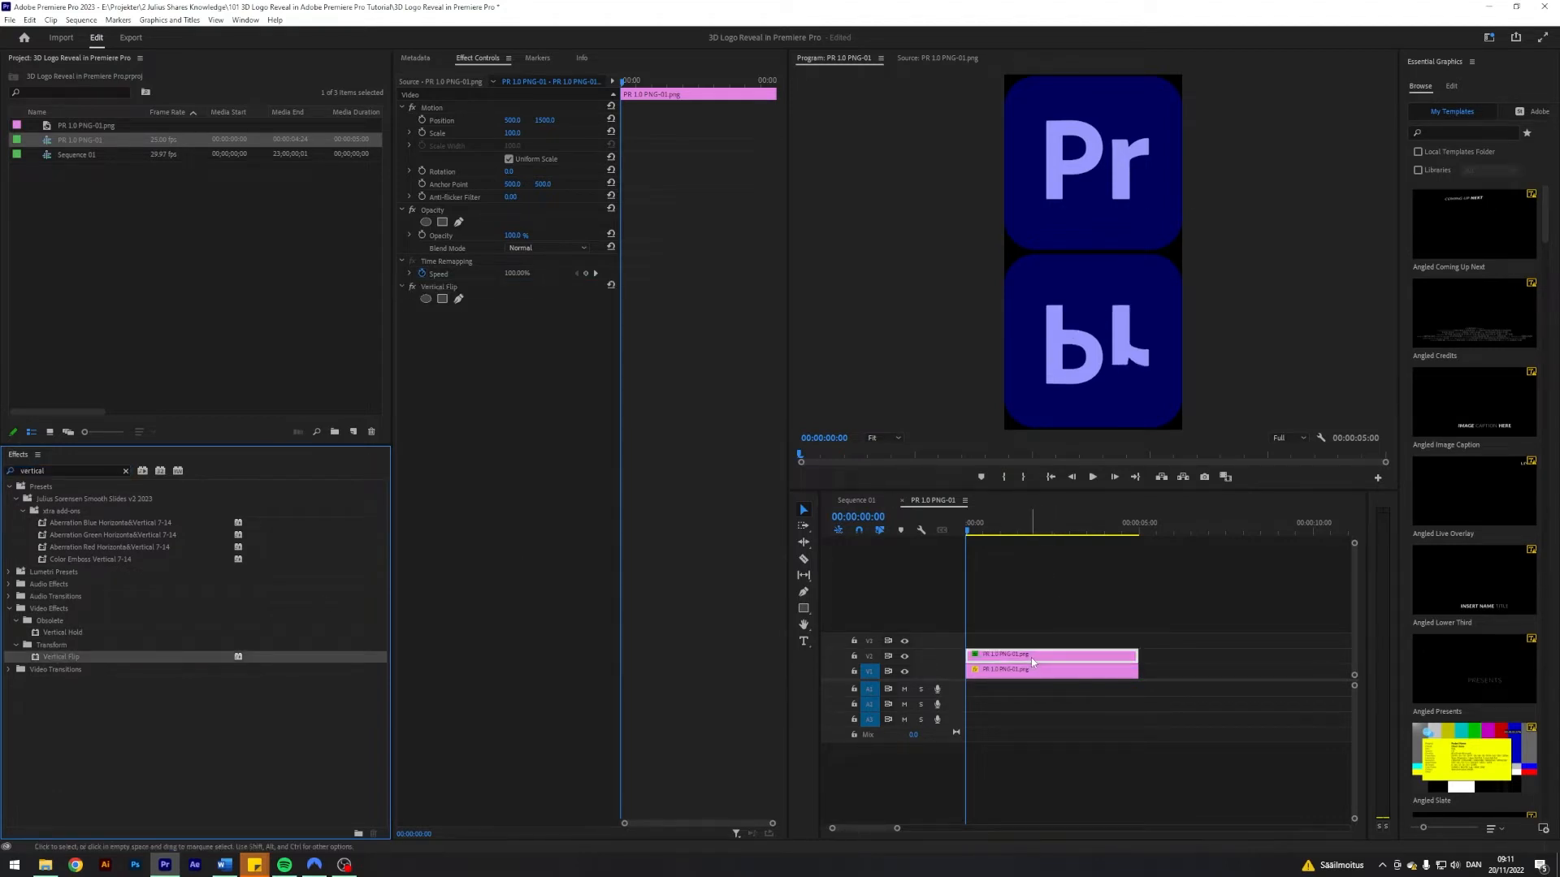
pyautogui.write('crop')
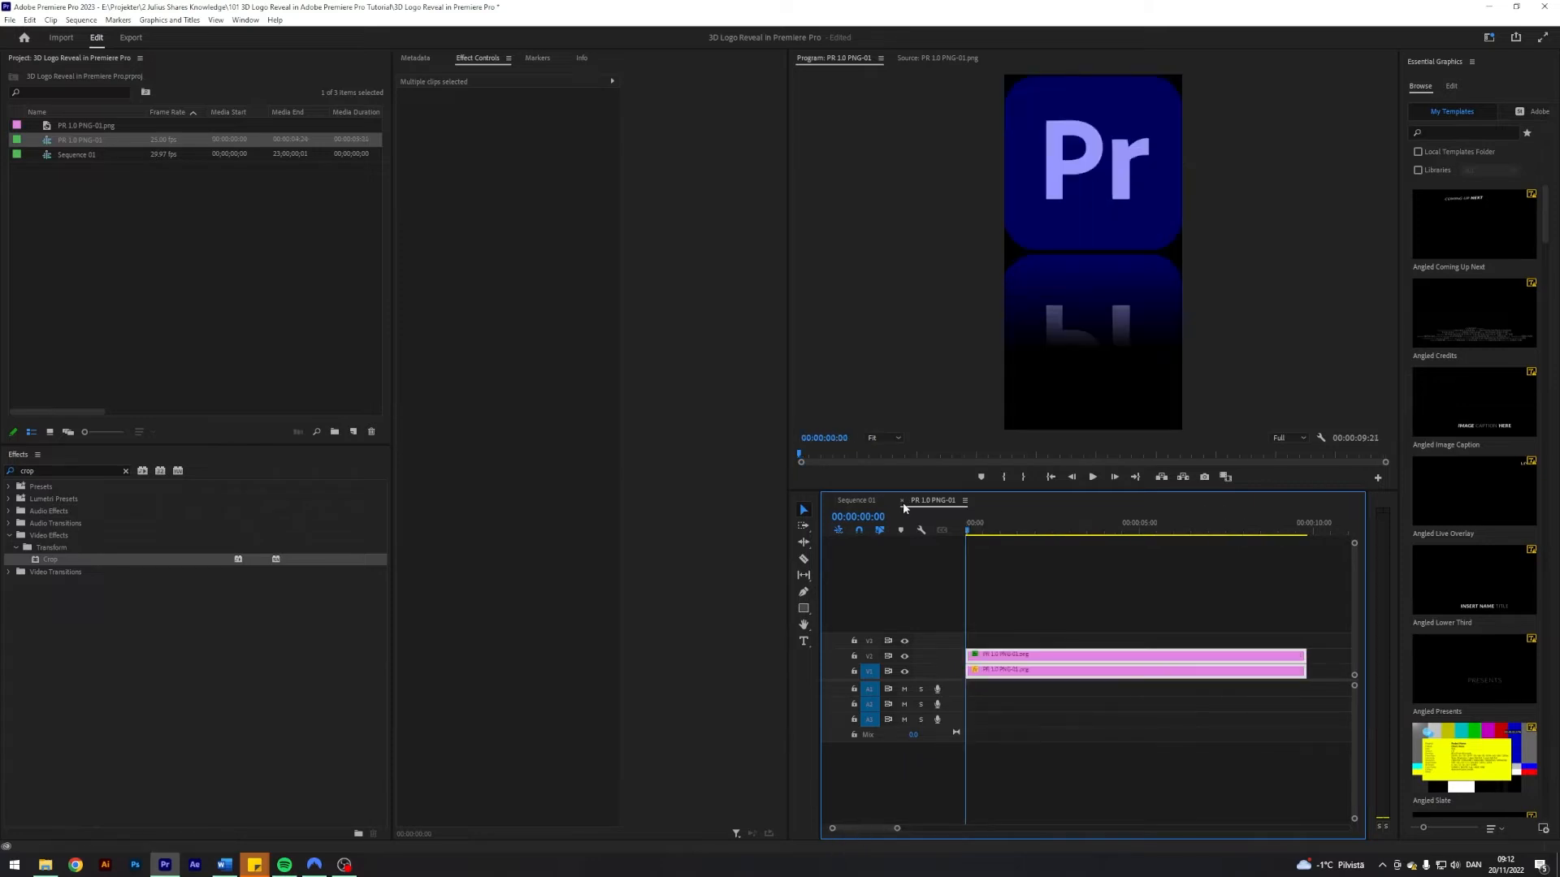
# In Sequence 01, create a white Color Matte with default video settings and name
pyautogui.click(856, 500)
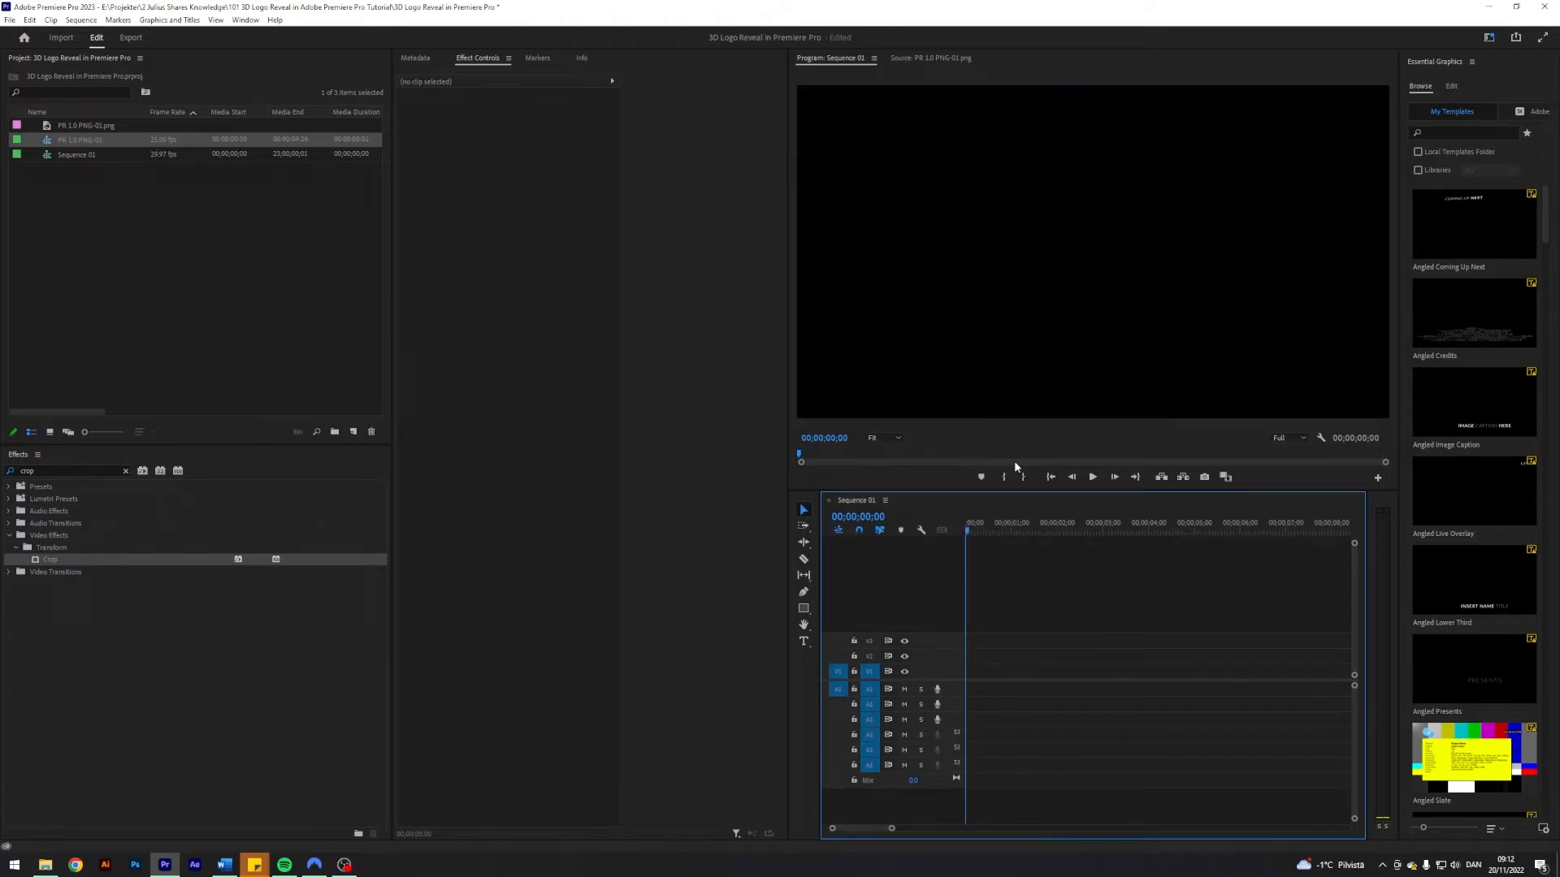
pyautogui.click(351, 431)
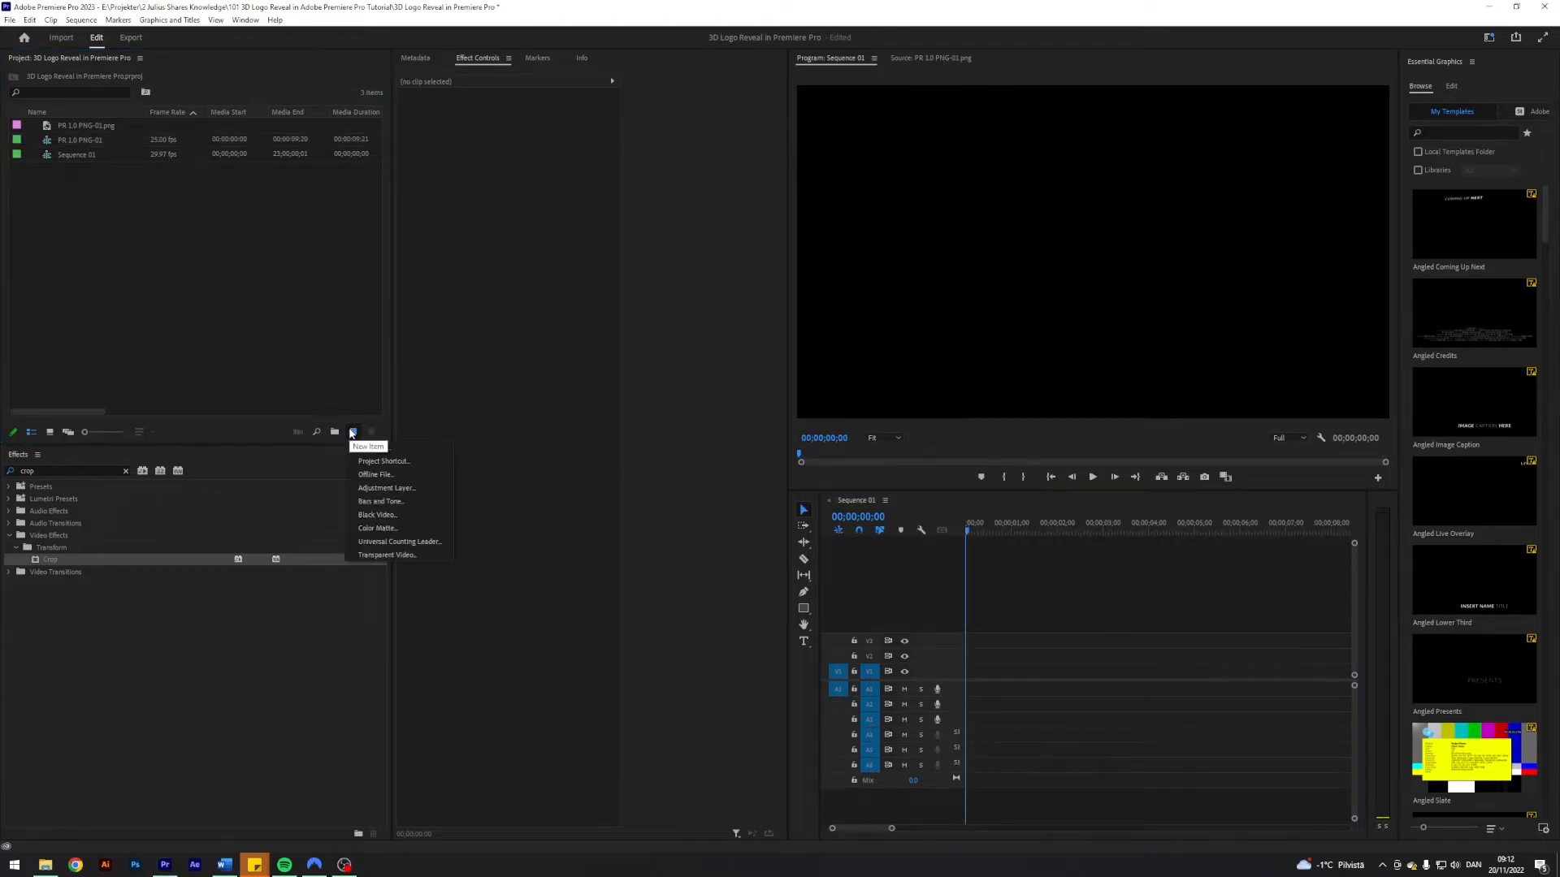
pyautogui.click(377, 527)
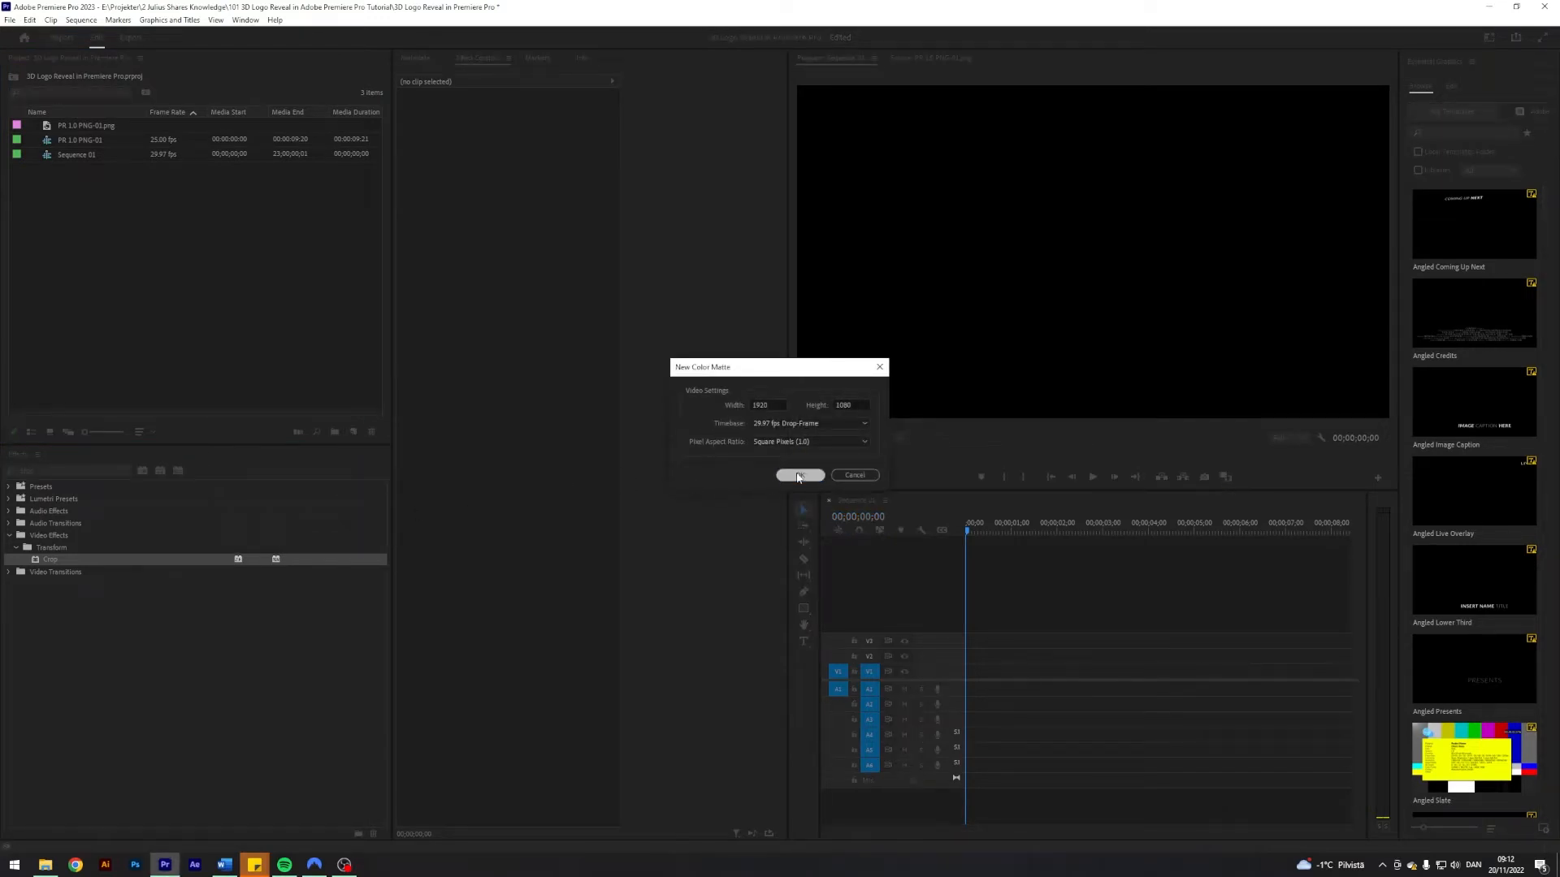
pyautogui.click(799, 474)
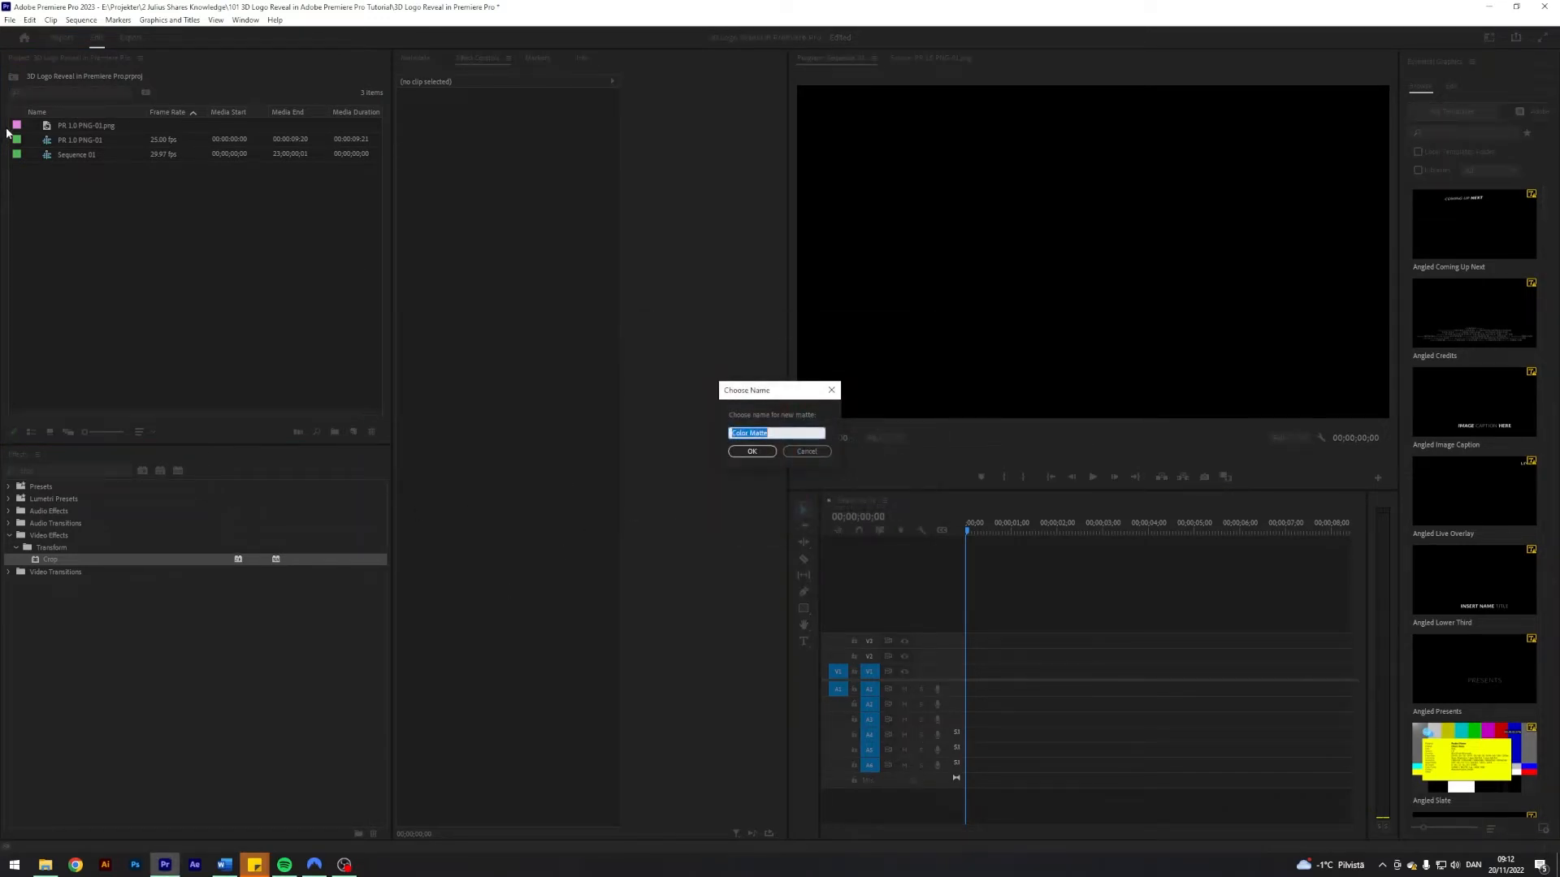
pyautogui.click(752, 451)
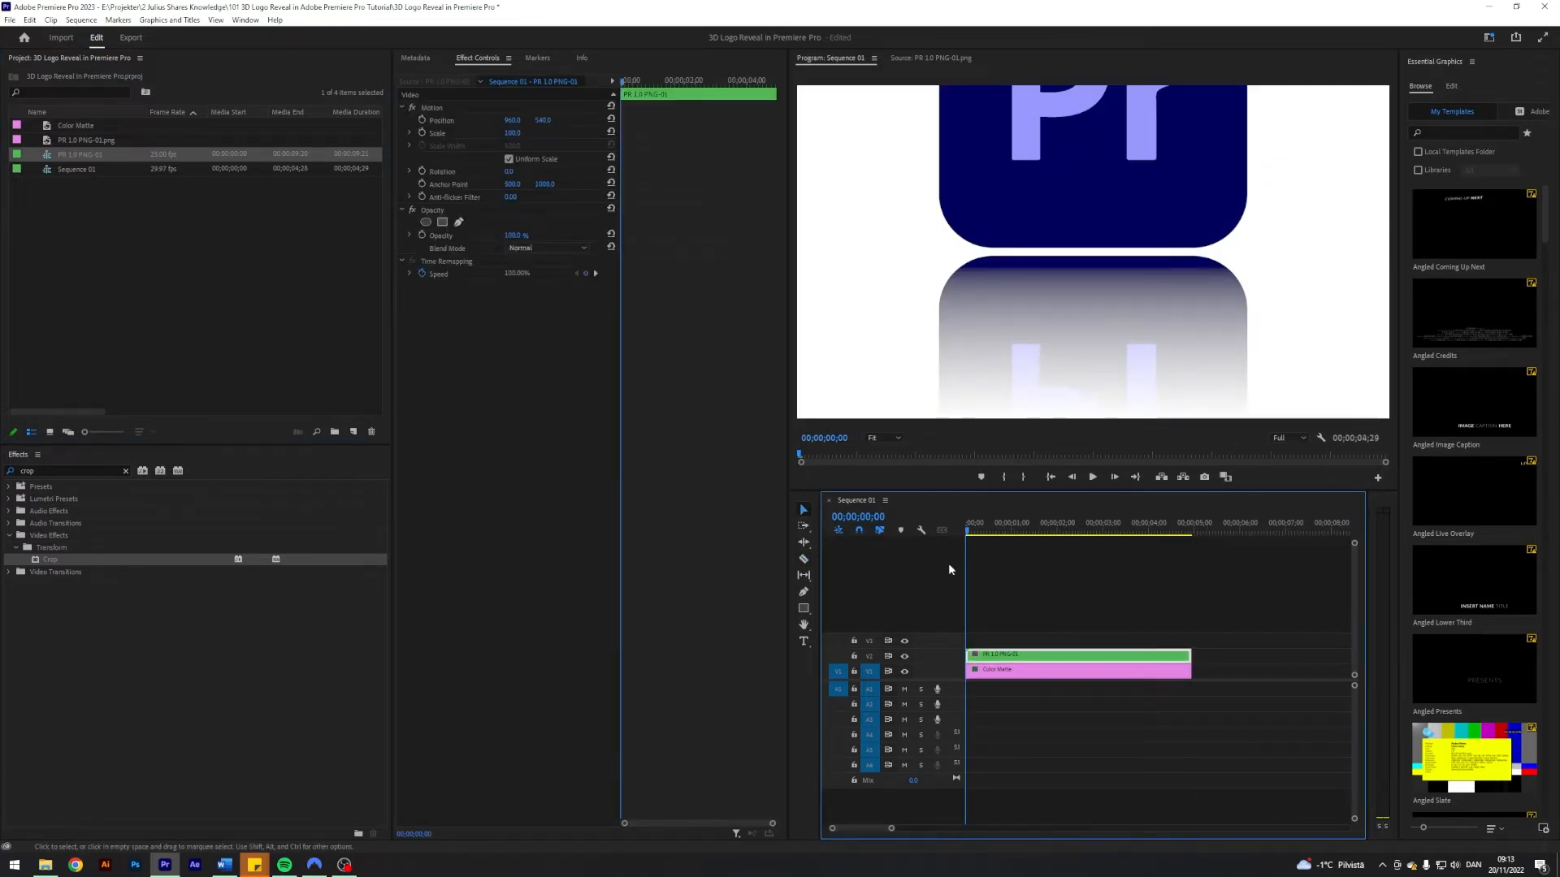
# Set the nested logo's Scale to 31 and apply Basic 3D with -90° swivel
pyautogui.tripleClick(518, 132)
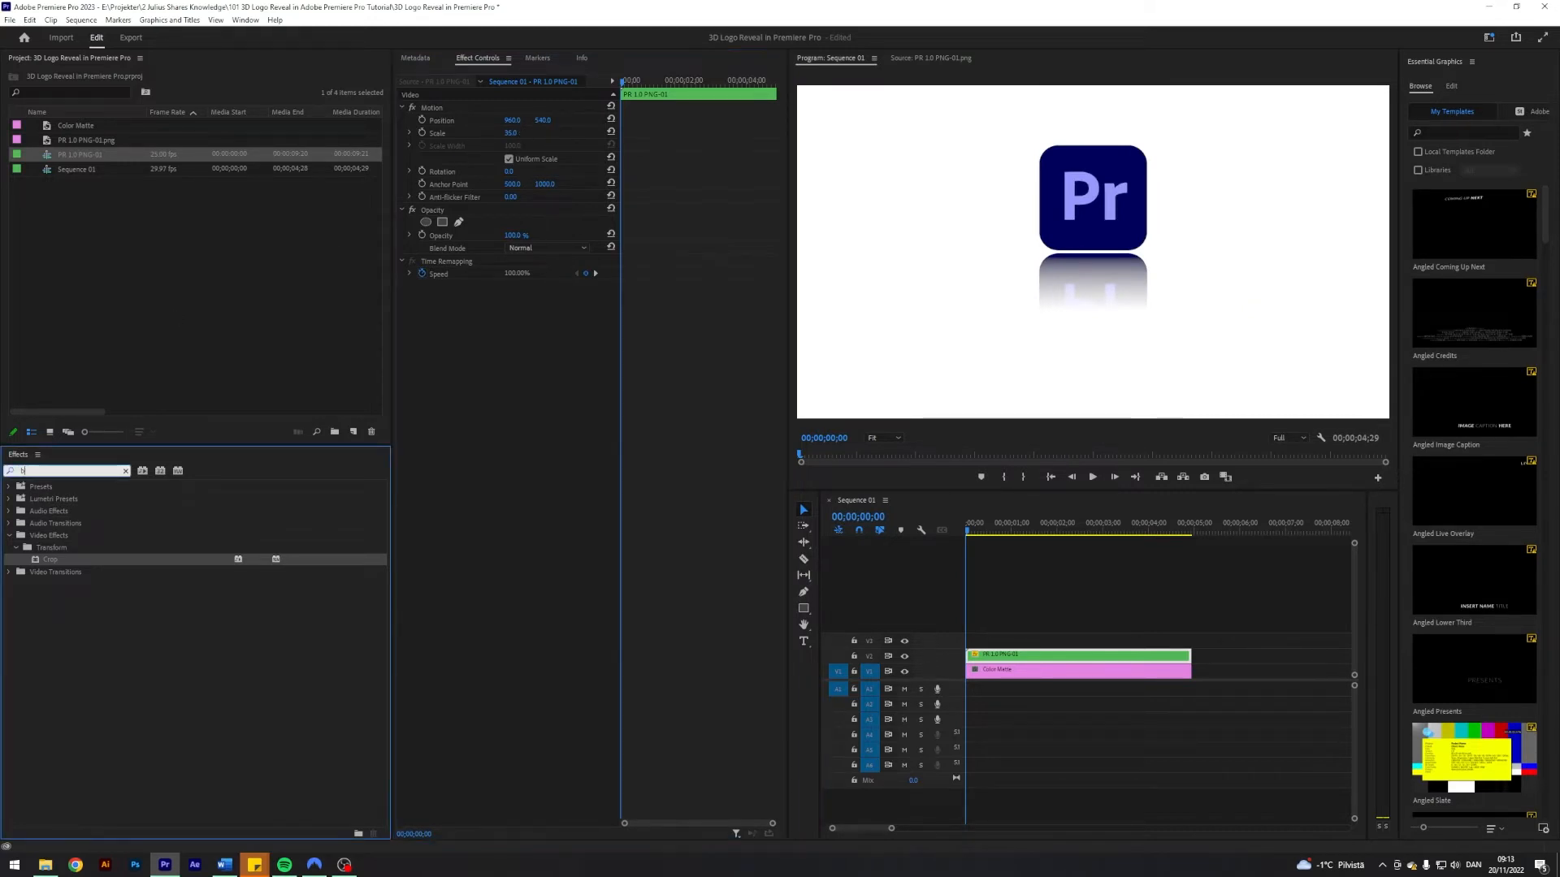
pyautogui.write('asi')
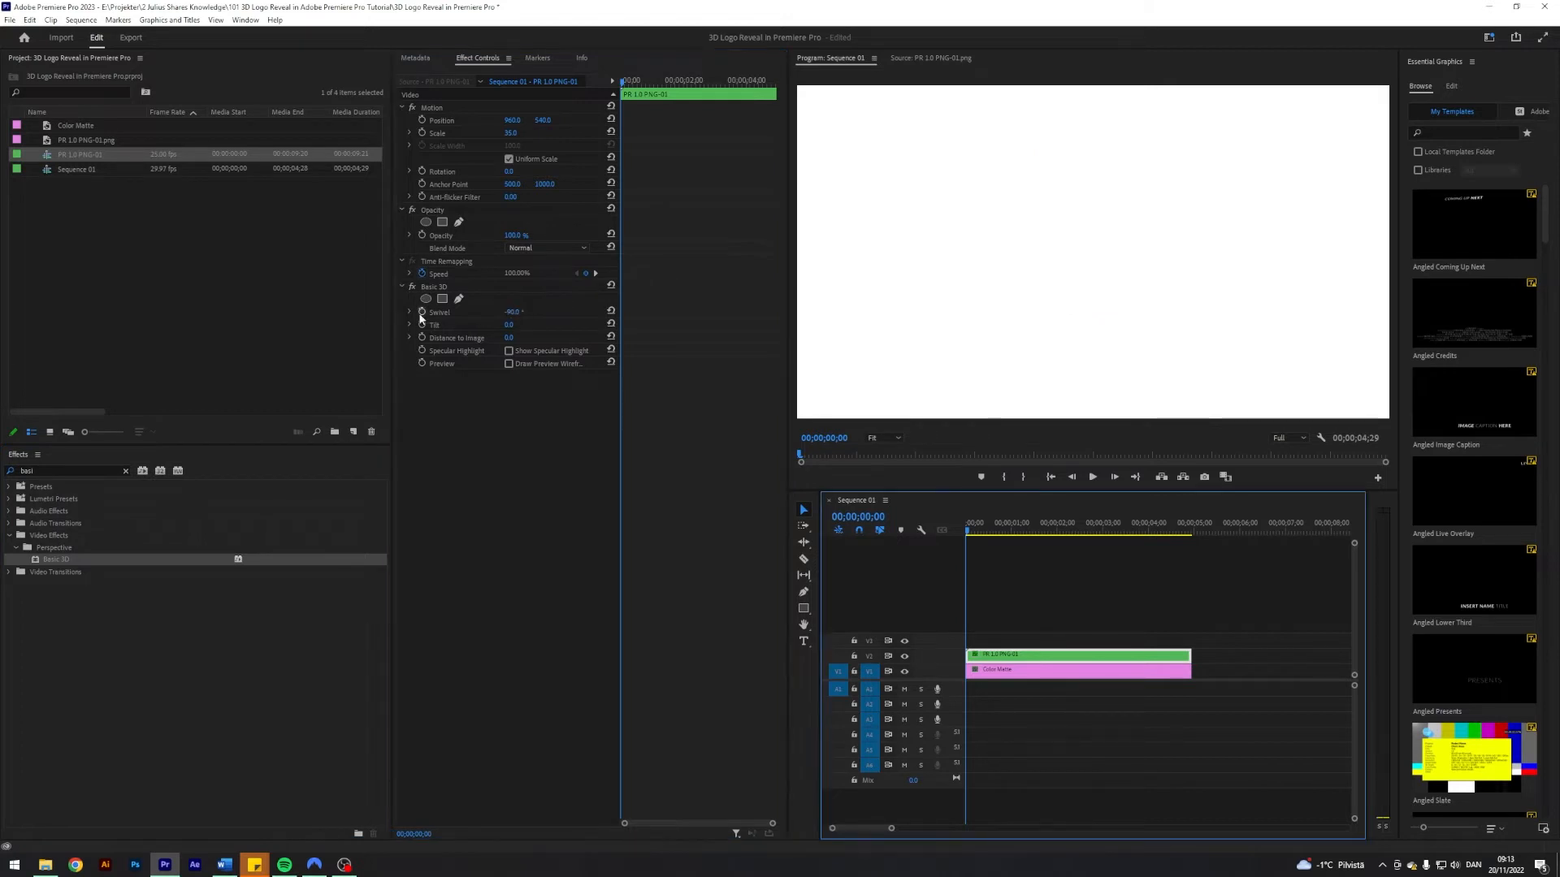
# Keyframe Swivel from -90° at the start to later values about a second in
pyautogui.click(983, 532)
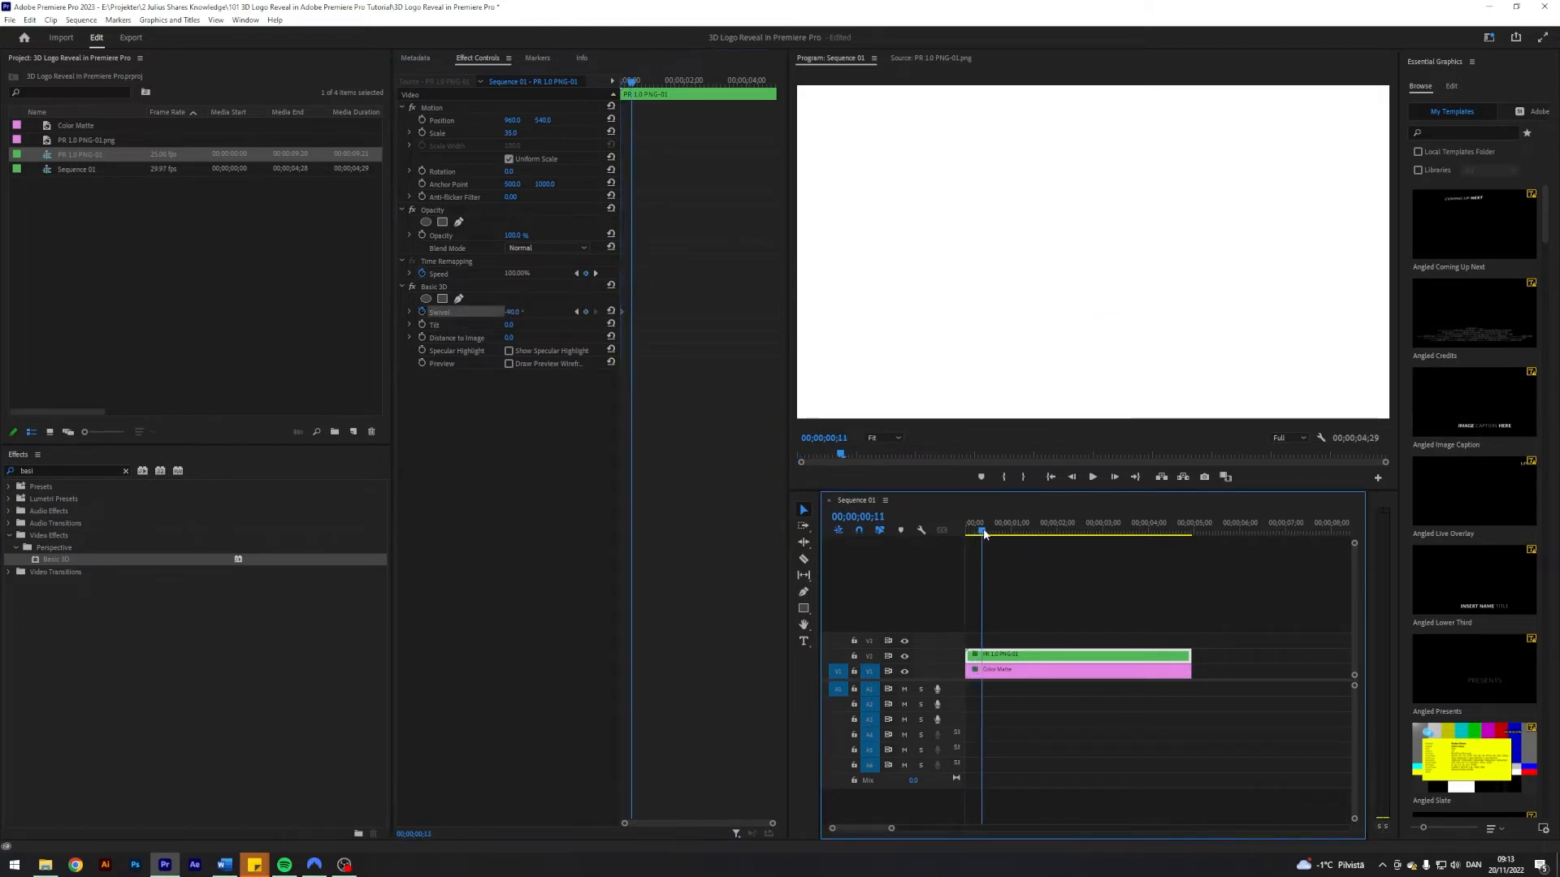
pyautogui.click(1002, 530)
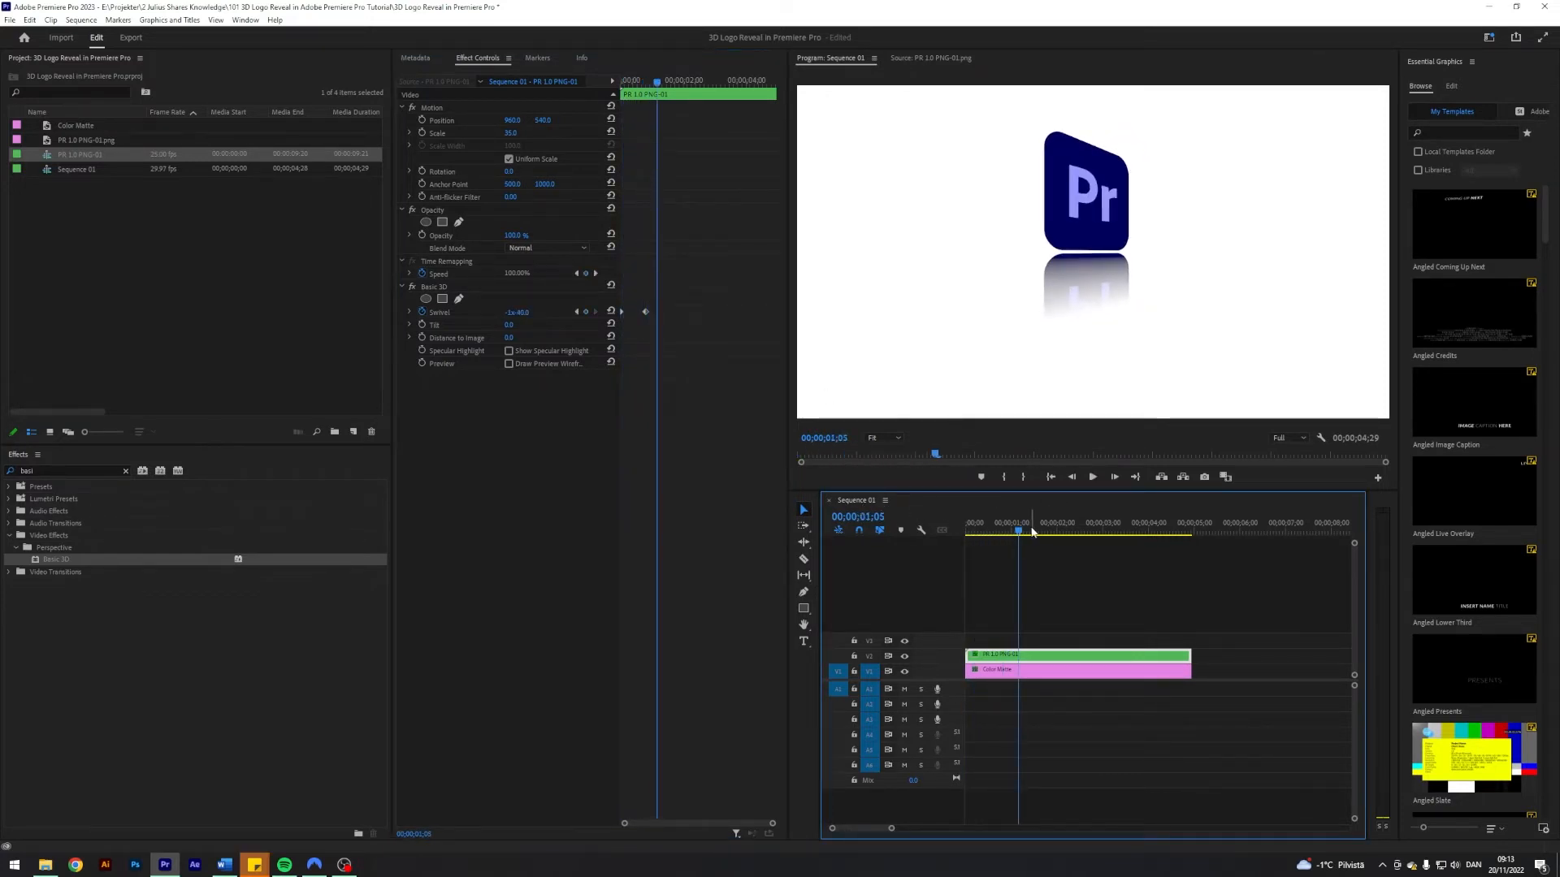
pyautogui.click(1053, 531)
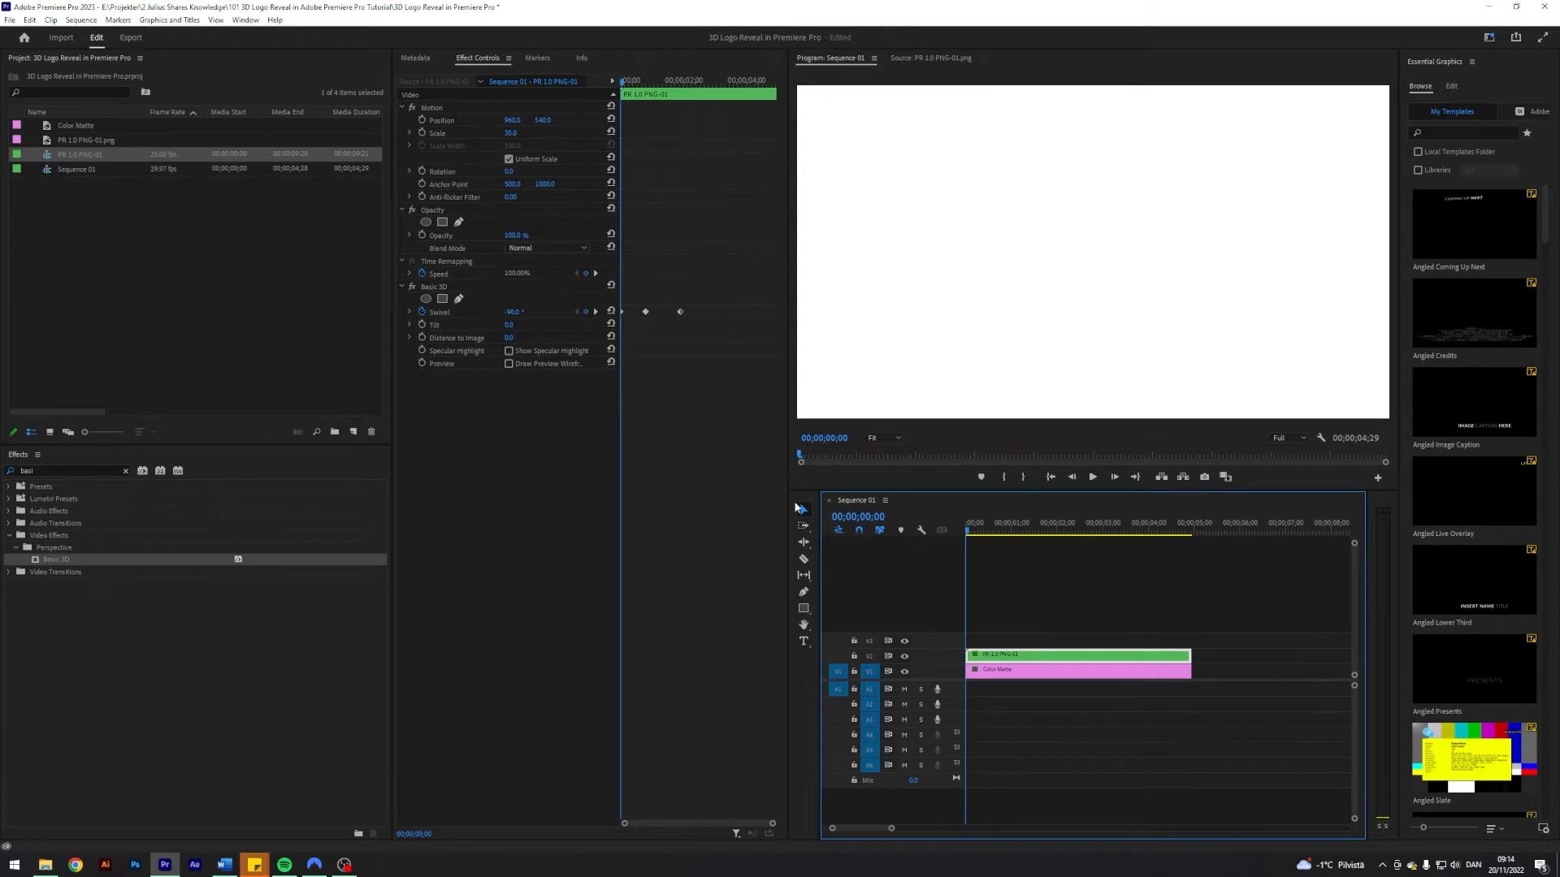
# Apply Ease Out to the swivel keyframes and return to the sequence start
pyautogui.click(408, 312)
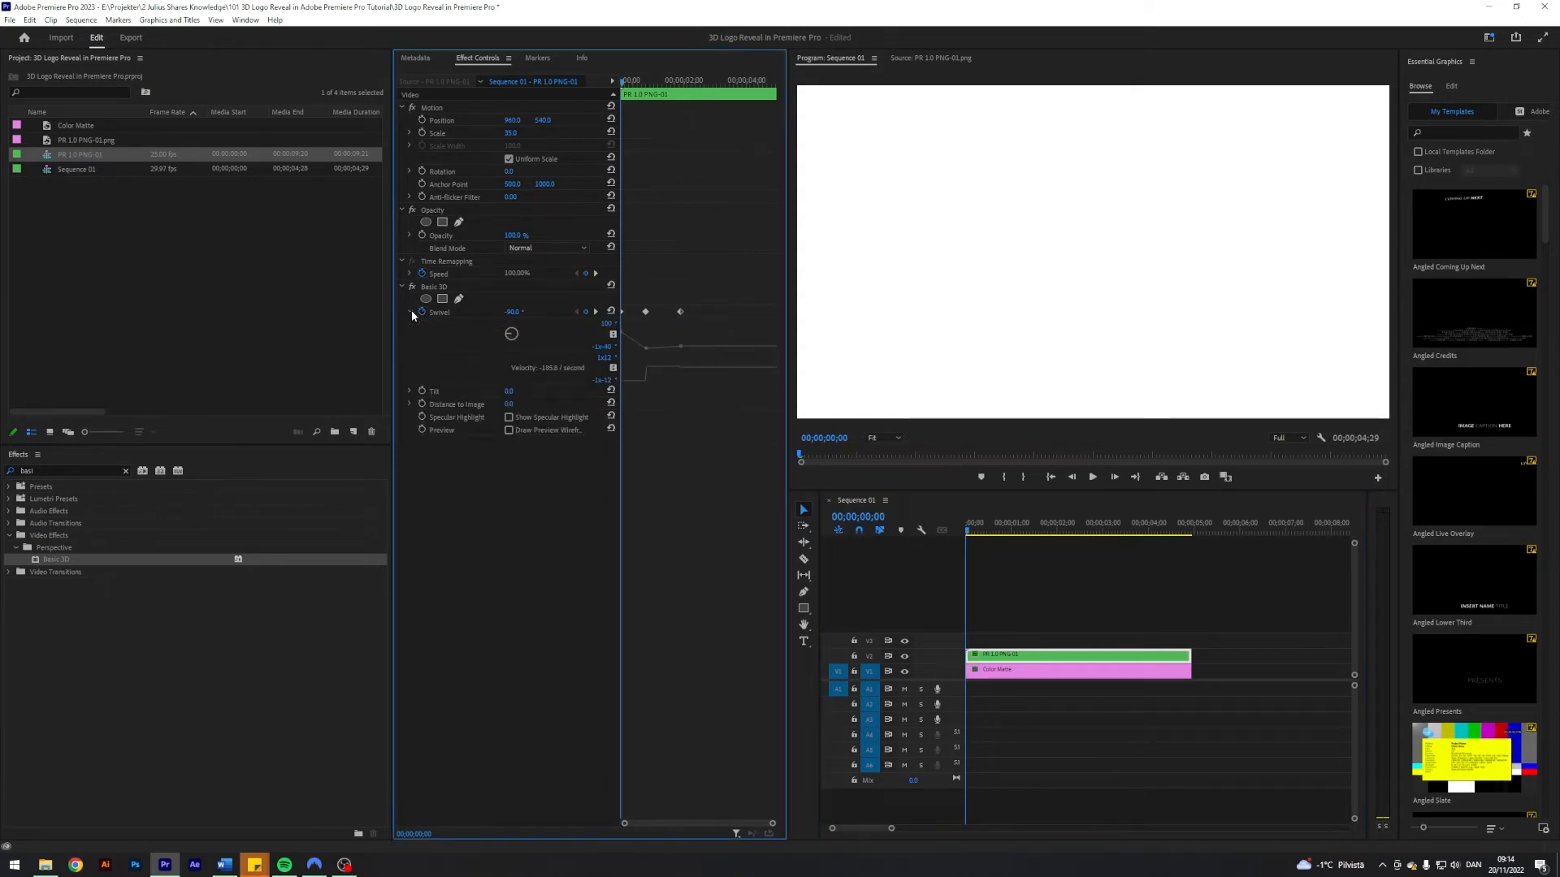
pyautogui.rightClick(679, 311)
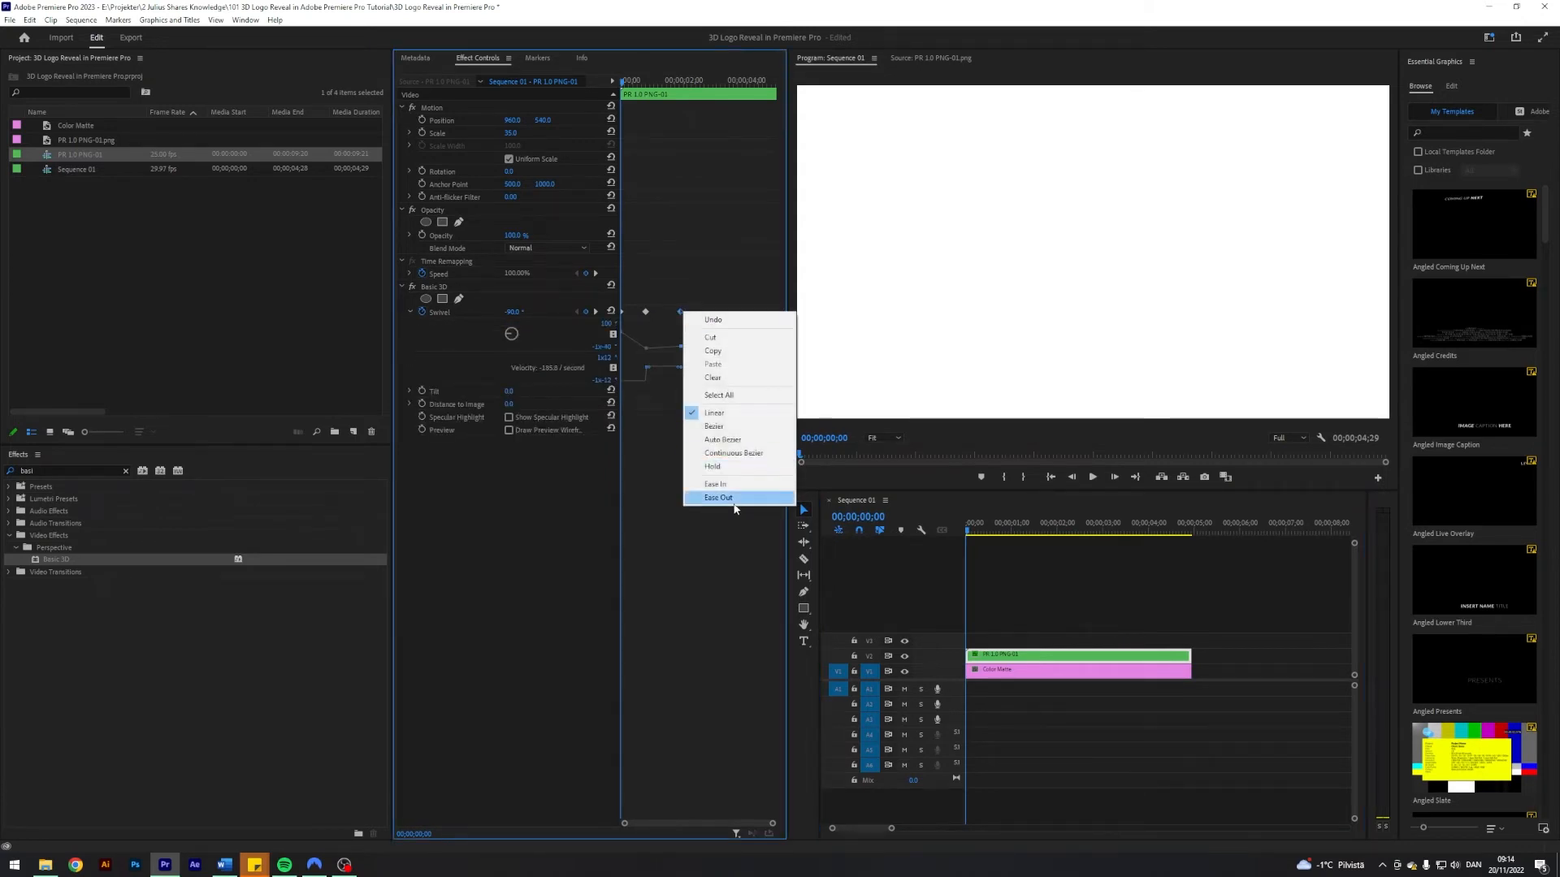
pyautogui.click(718, 498)
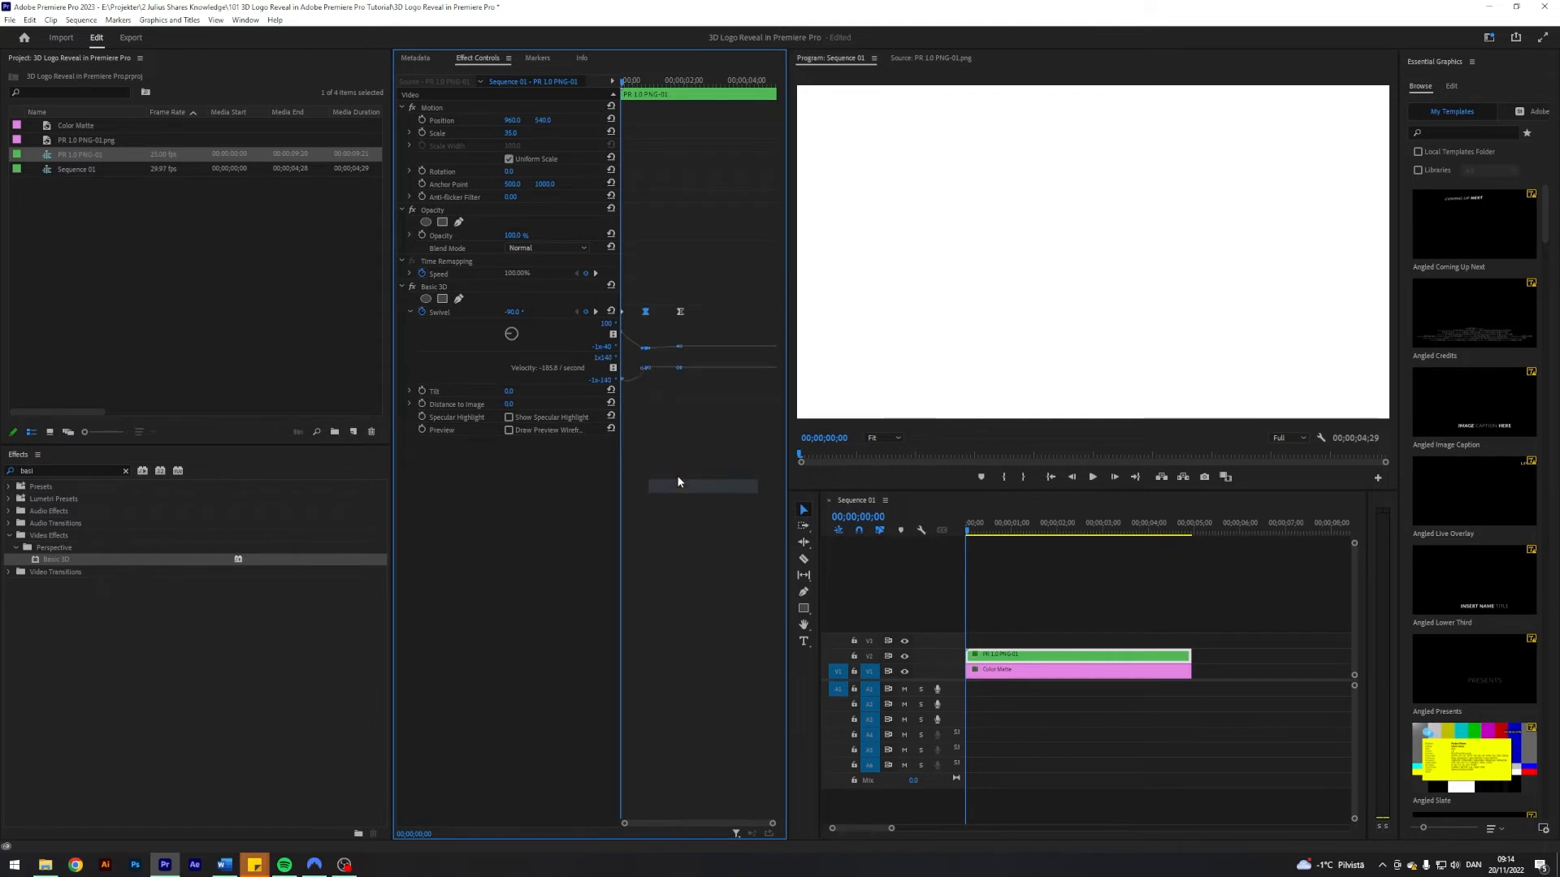
pyautogui.moveTo(640, 404)
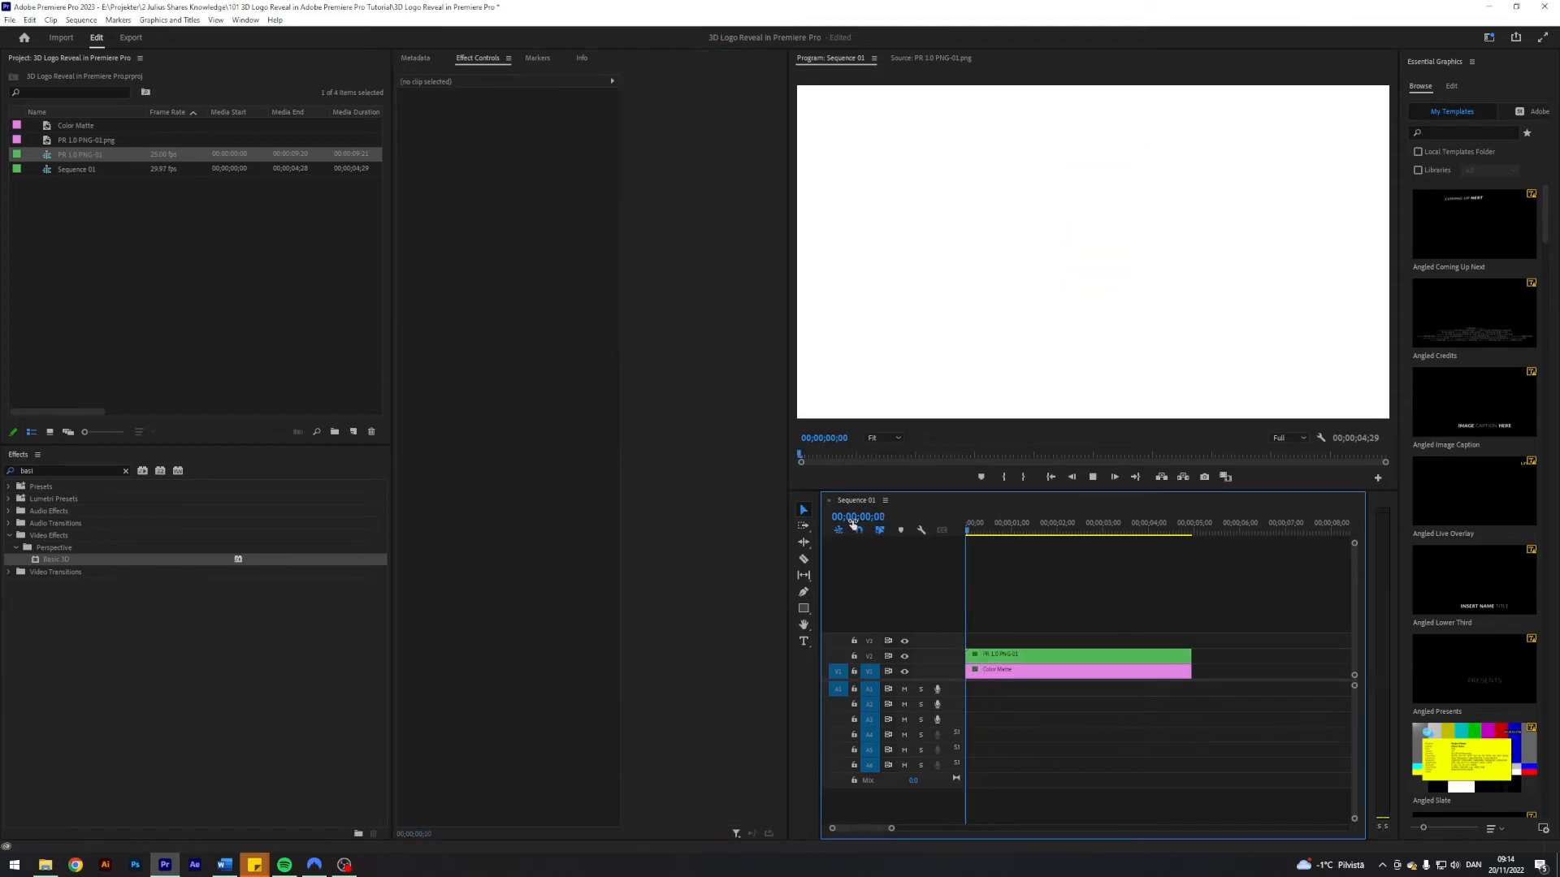
pyautogui.click(1057, 523)
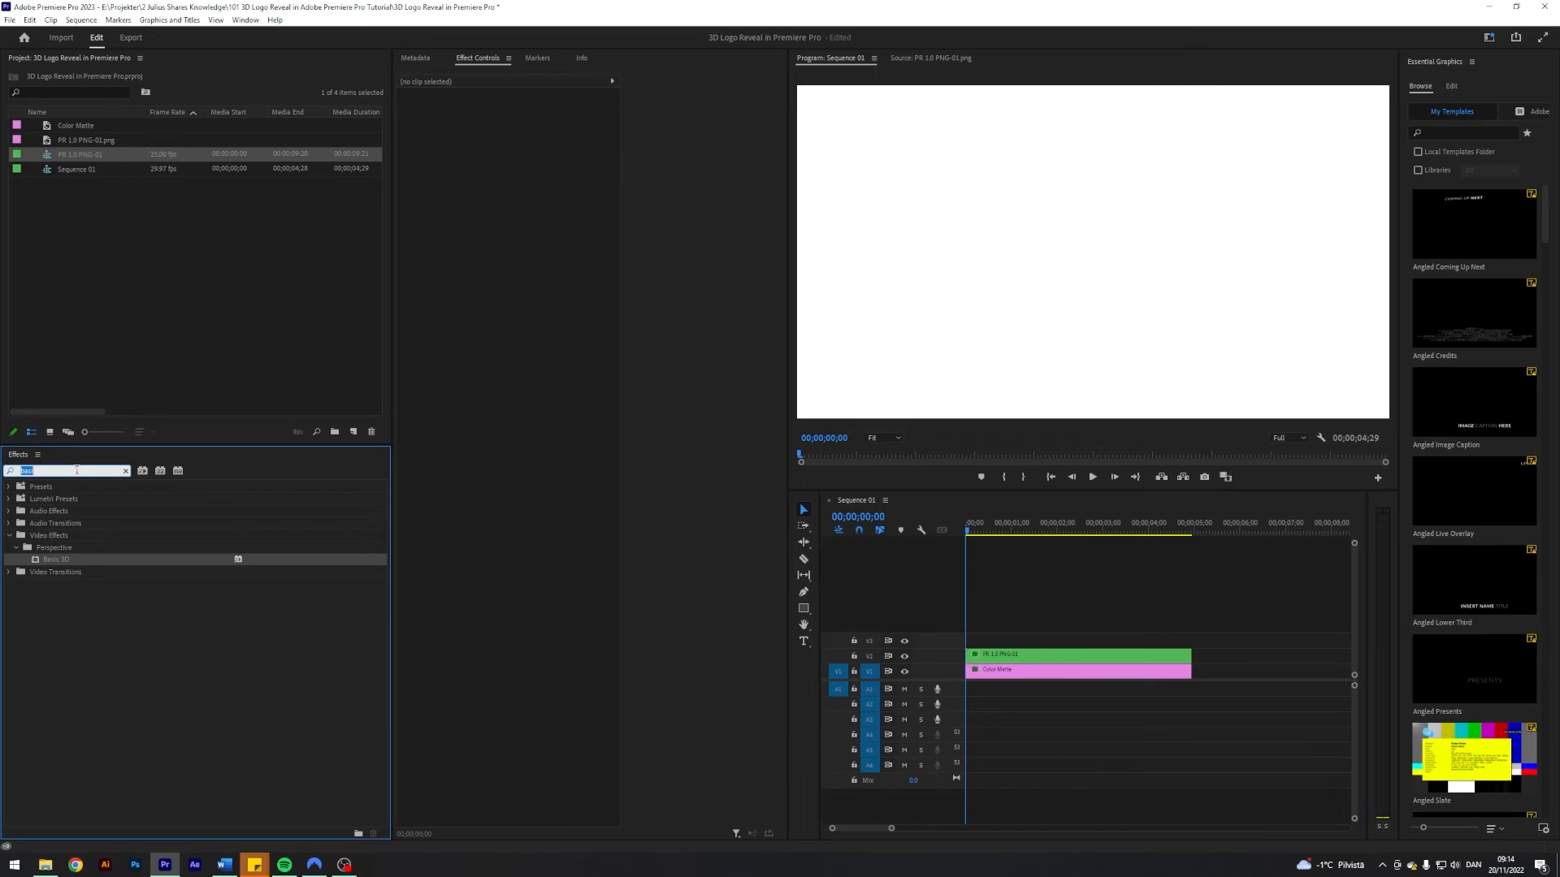
# Apply Directional Blur at 90°, keyframing Blur Length from 20 down to 0
pyautogui.write('direct')
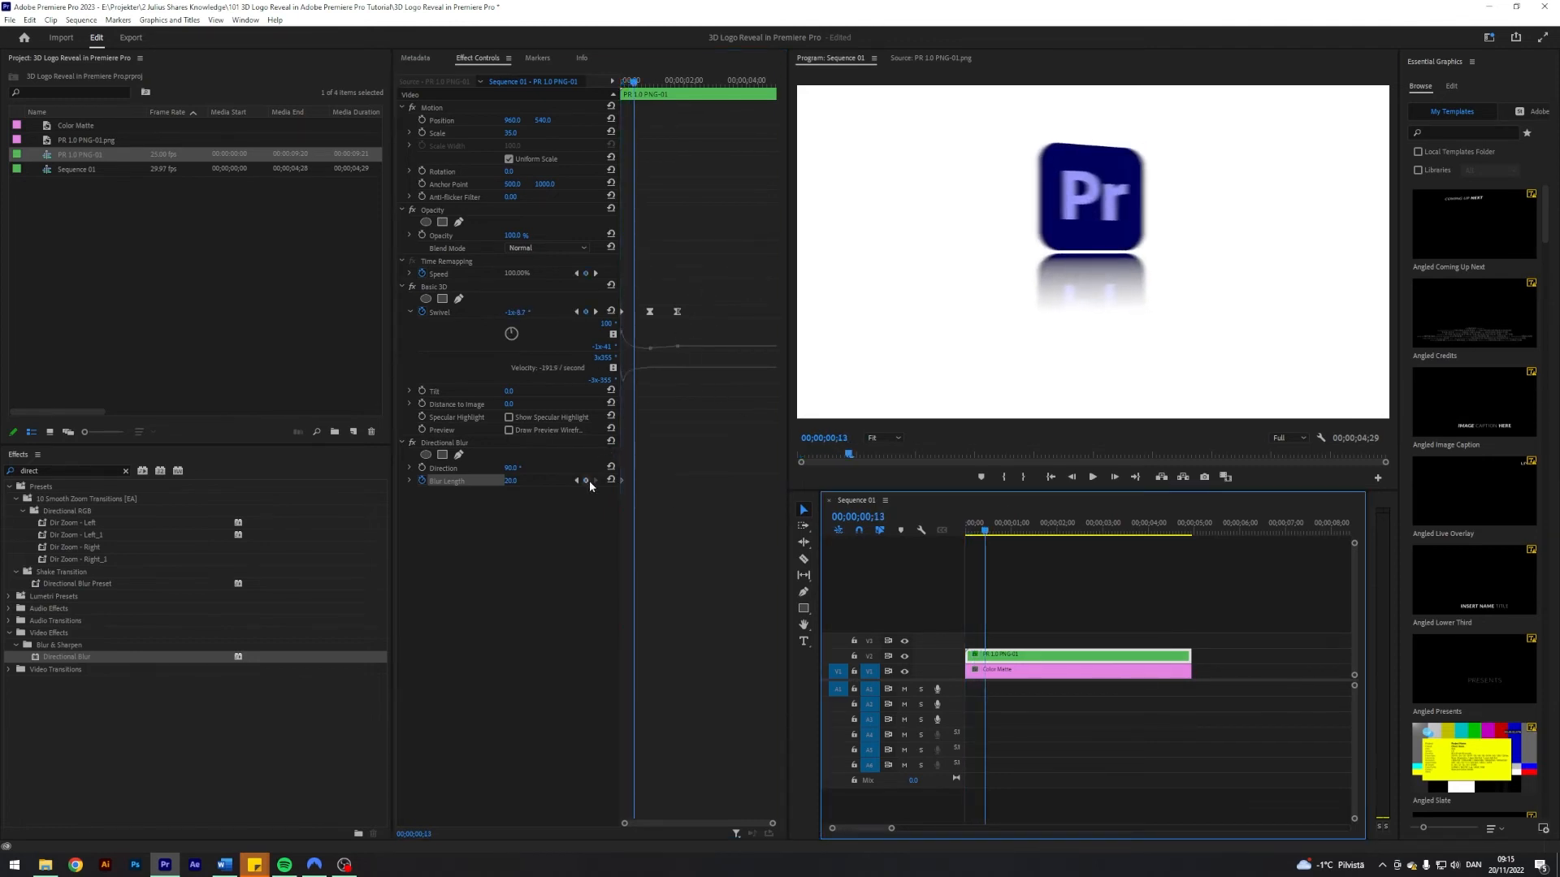
pyautogui.moveTo(594, 311)
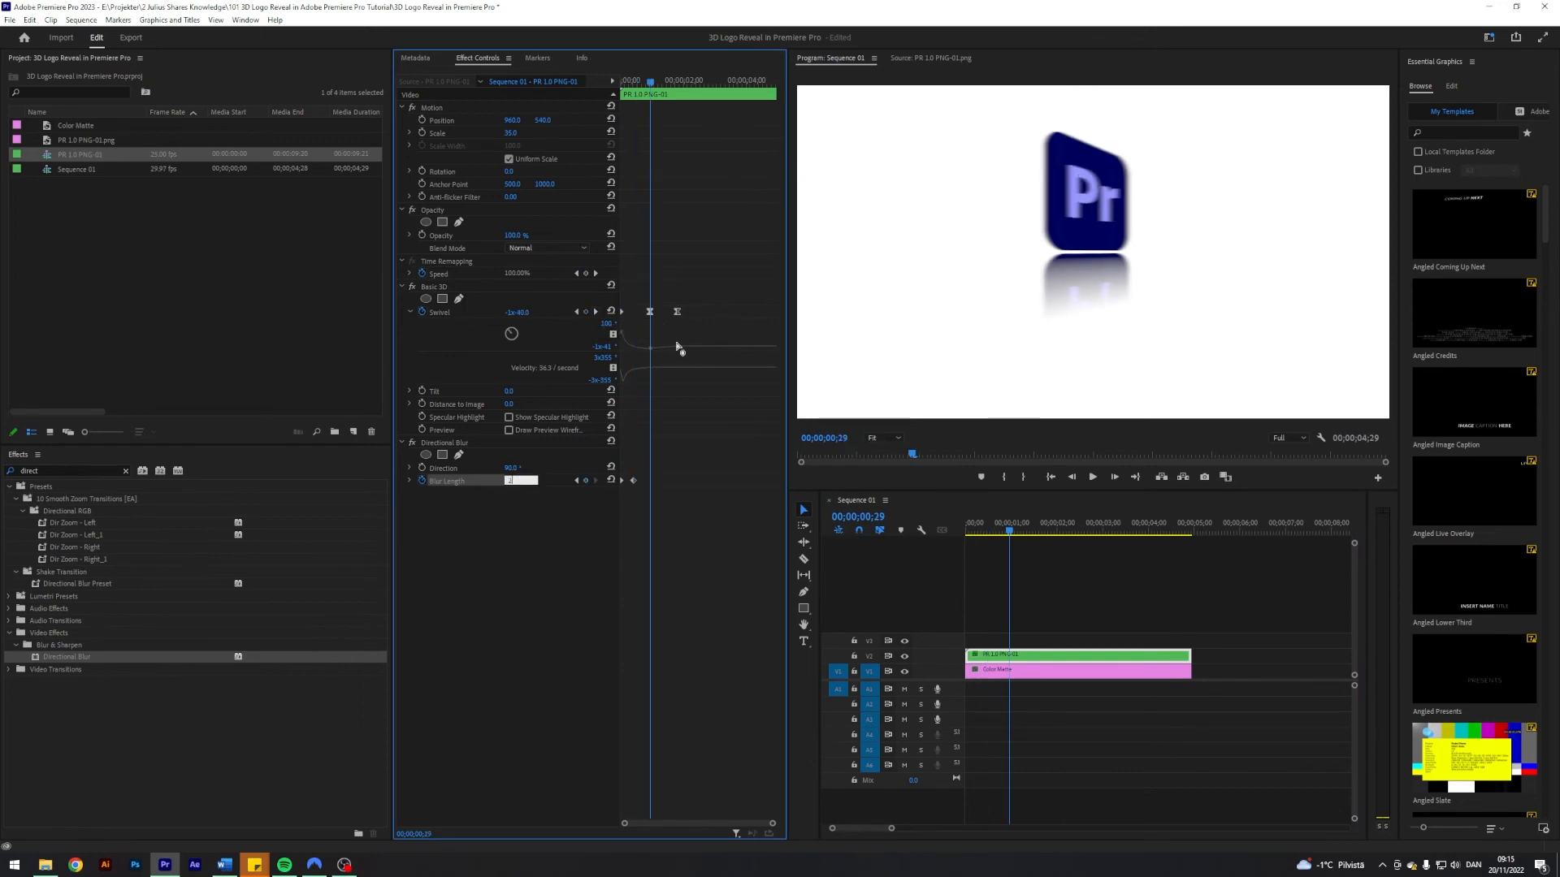
pyautogui.click(1029, 531)
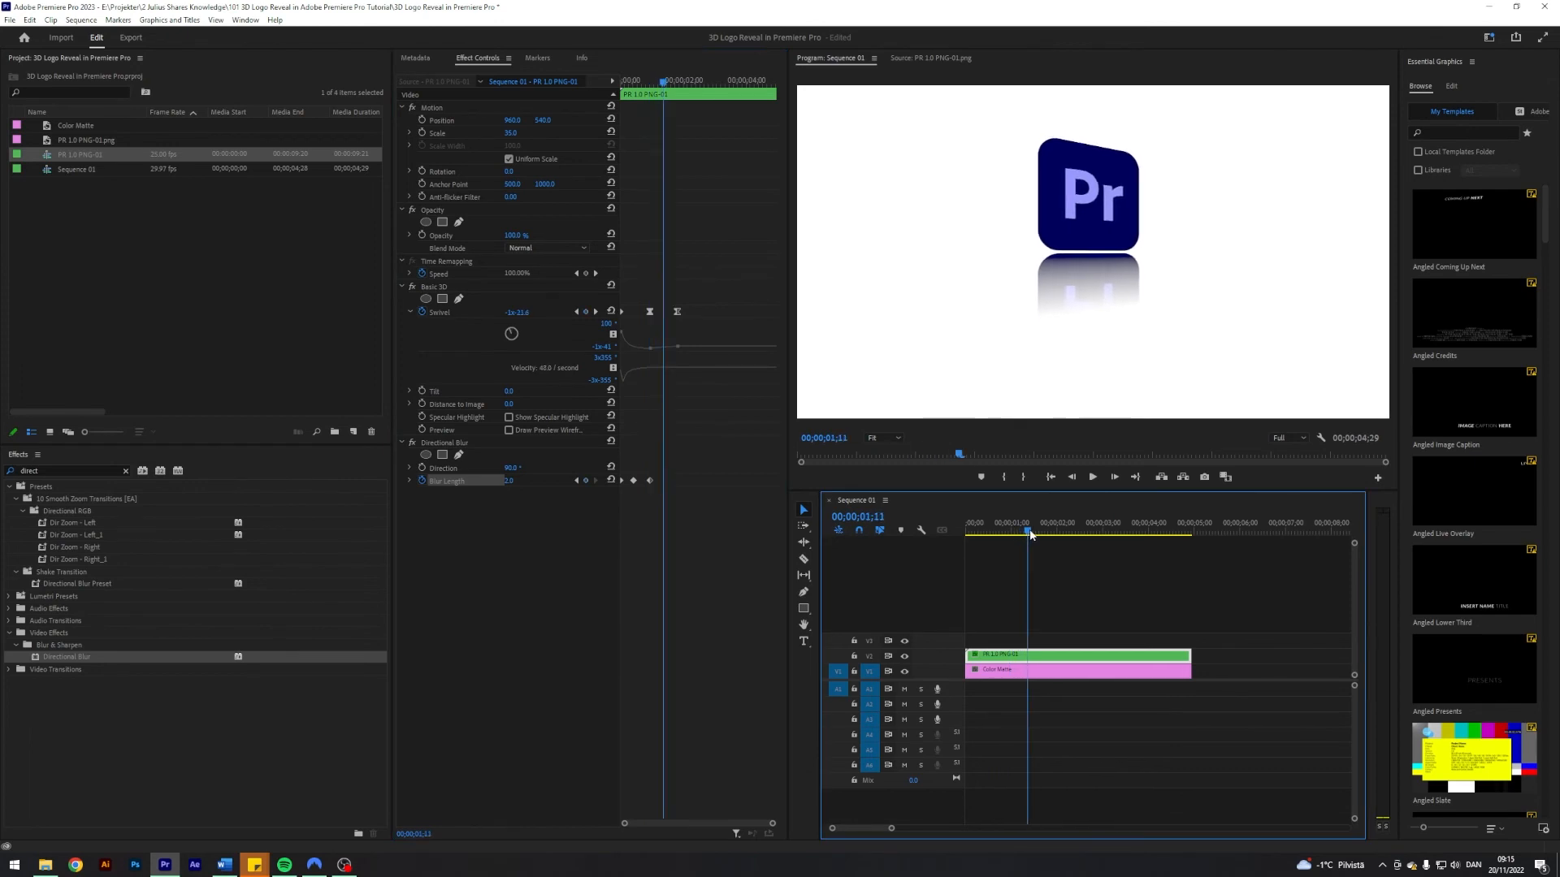